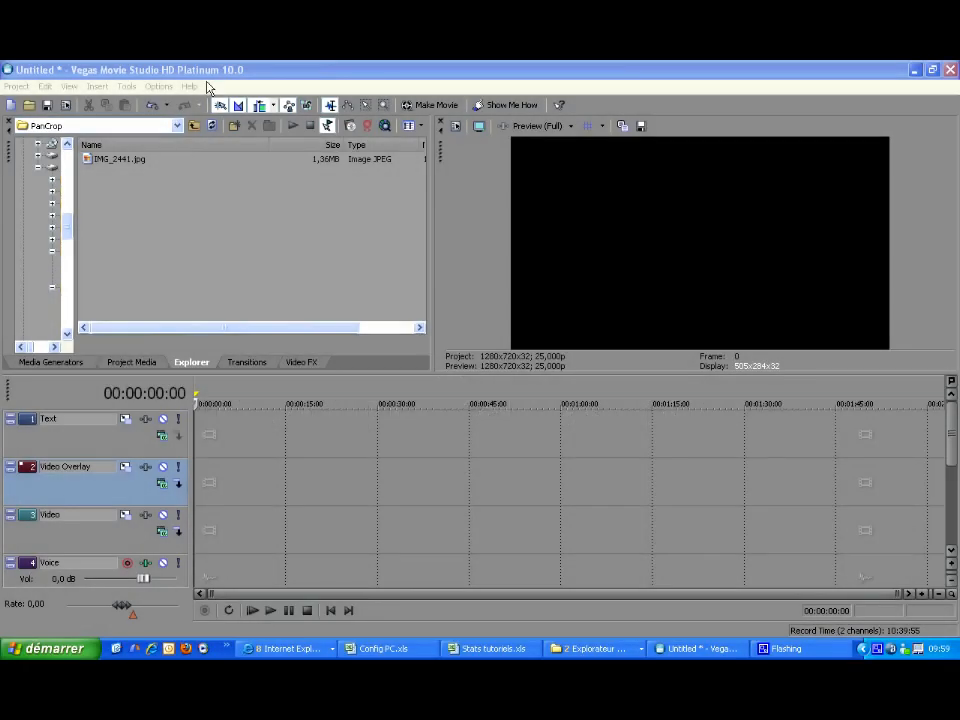
mouse_move(122, 164)
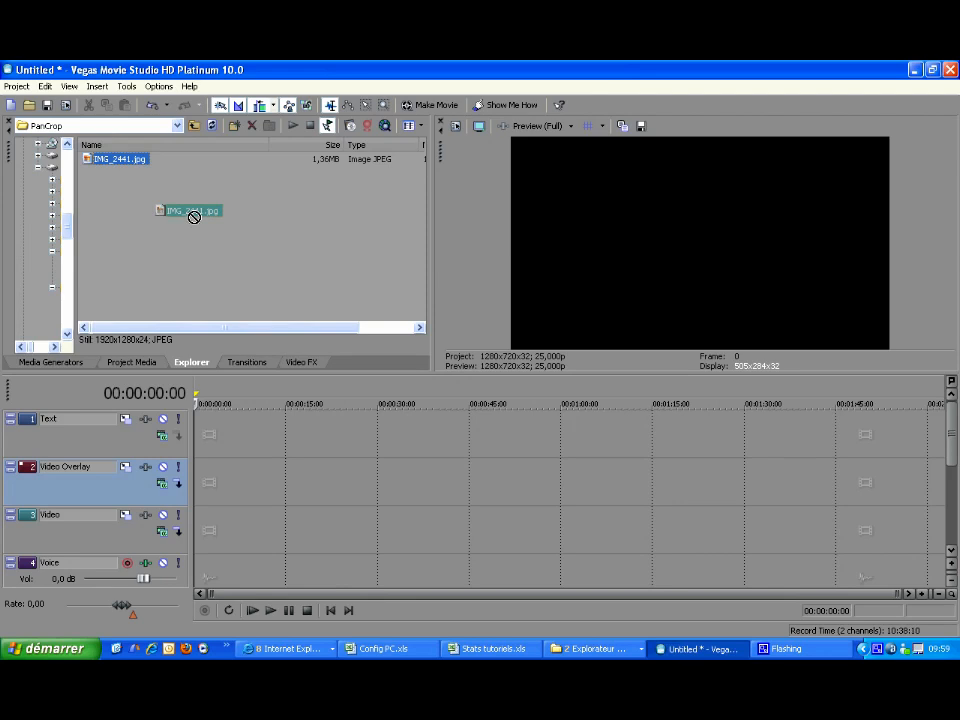
Place IMG_2441.jpg at the start of the Video track and bring up its Event Pan/Crop settings
drag(196, 216, 248, 436)
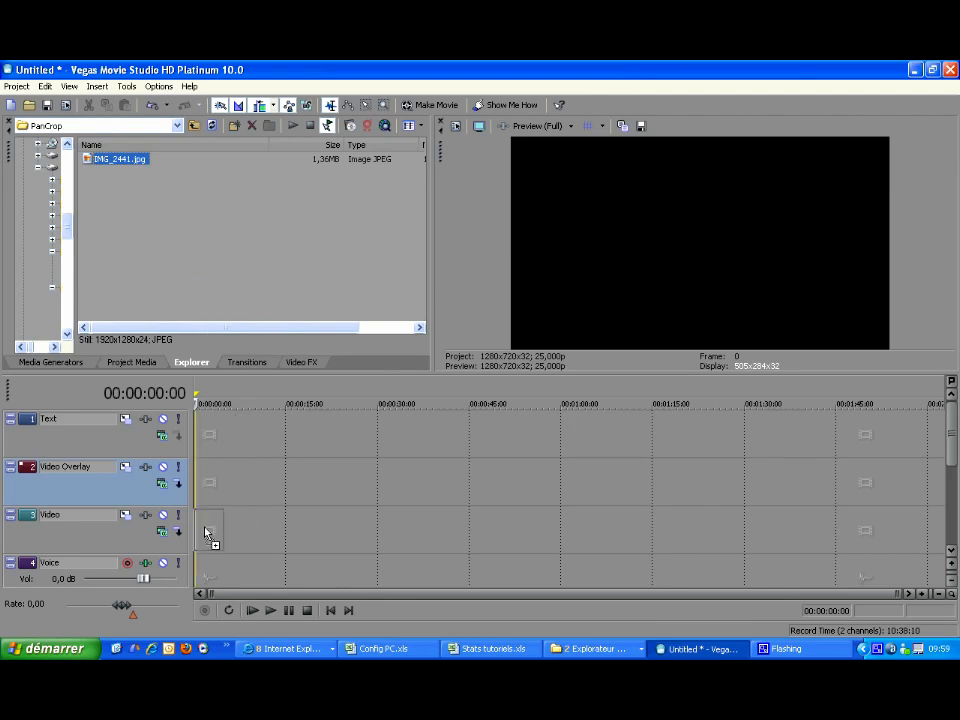
drag(120, 158, 250, 530)
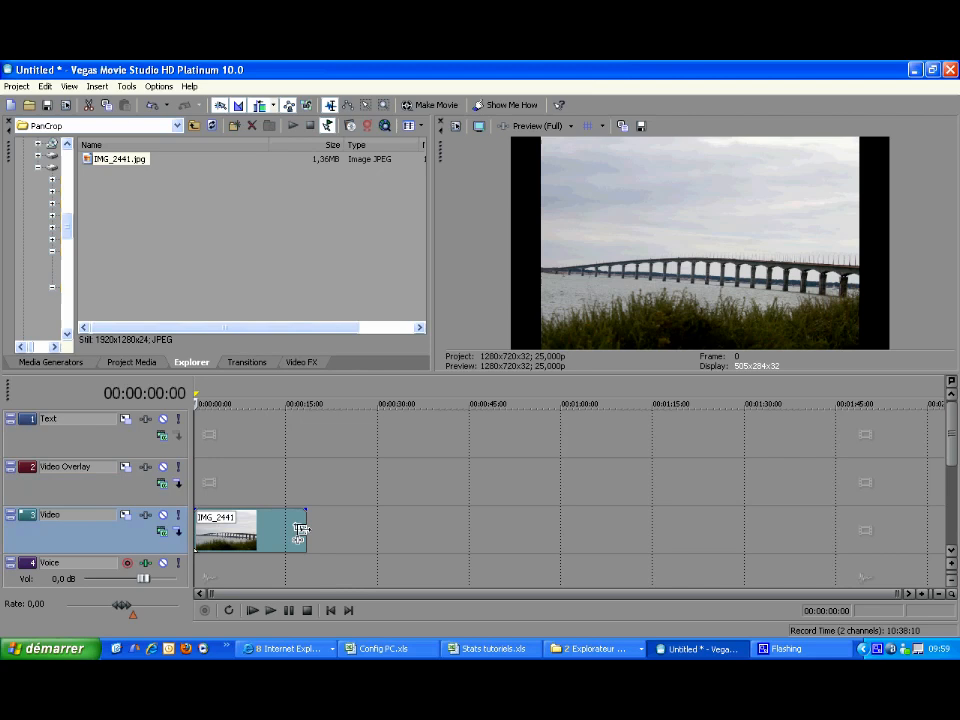
mouse_move(296, 530)
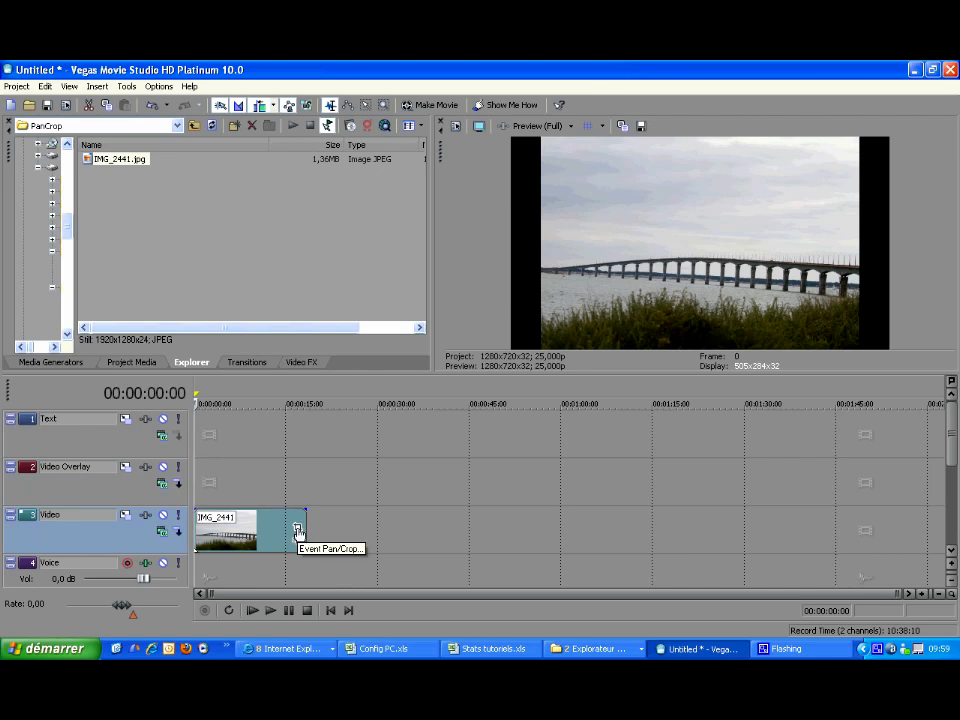
click(296, 528)
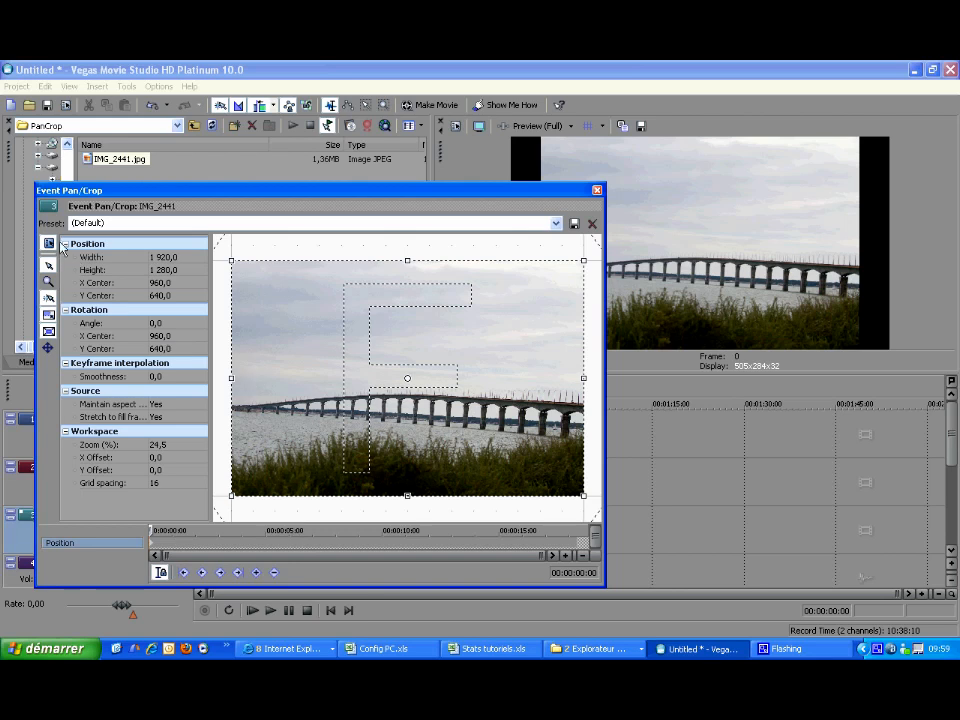
mouse_move(48, 244)
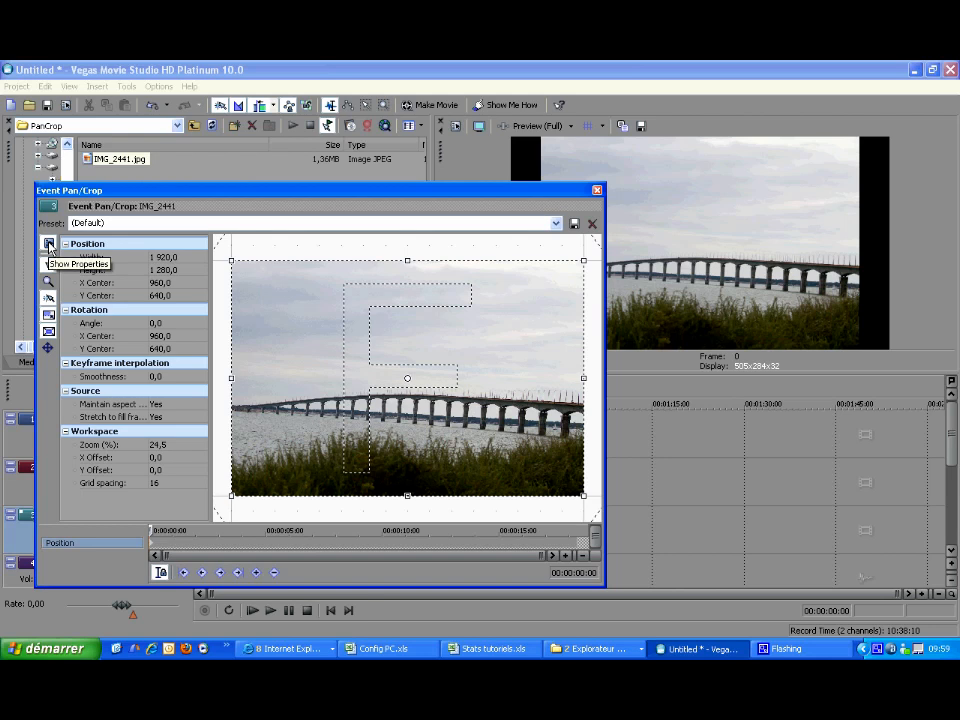
click(48, 244)
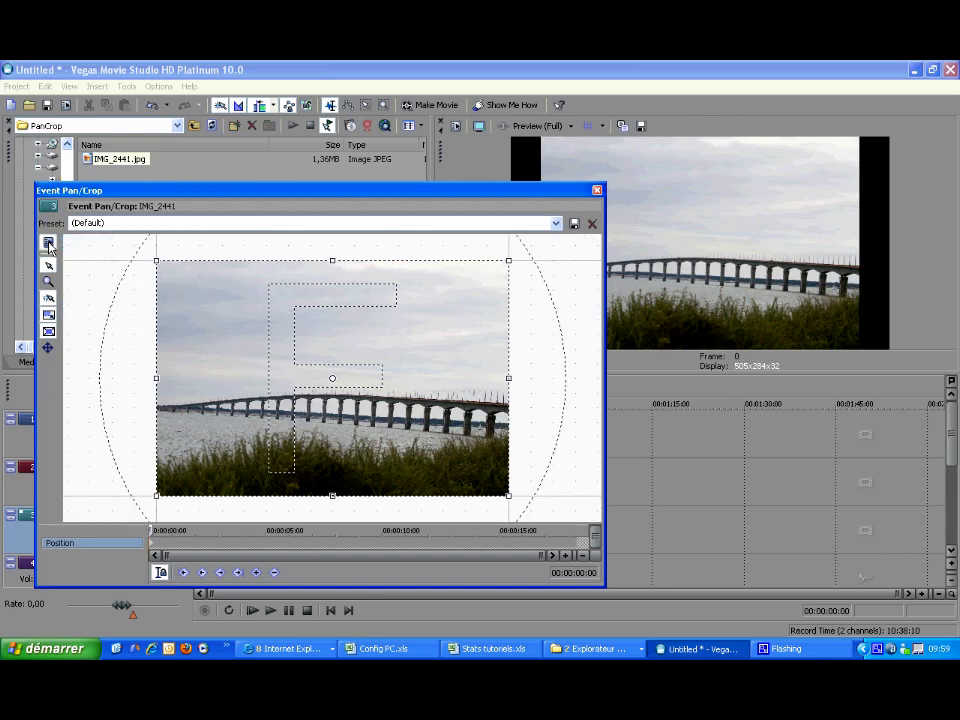
click(48, 244)
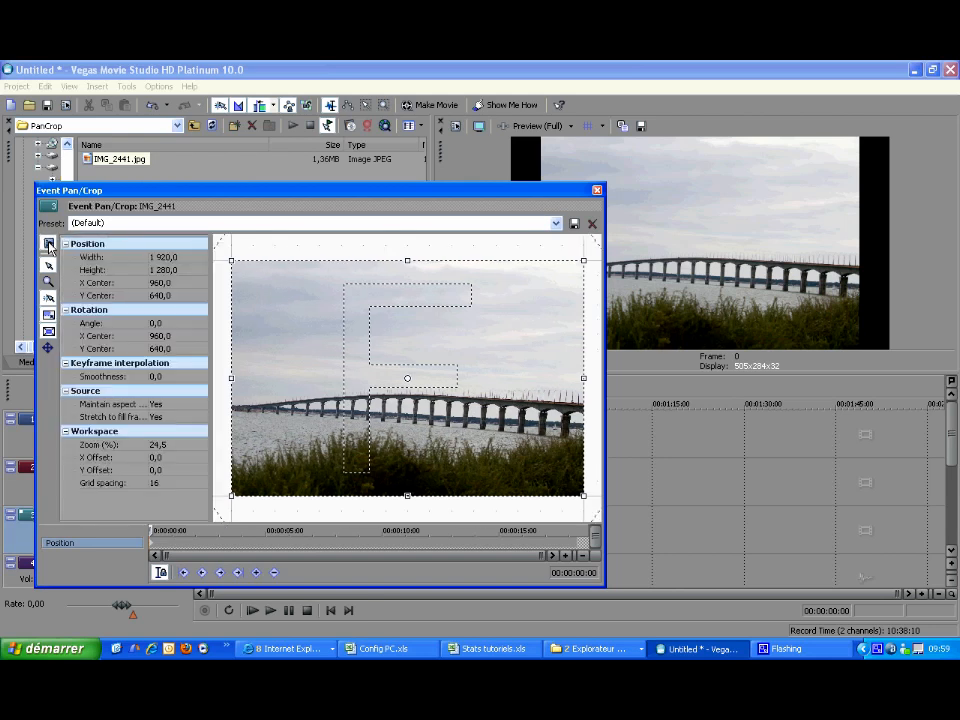
mouse_move(48, 268)
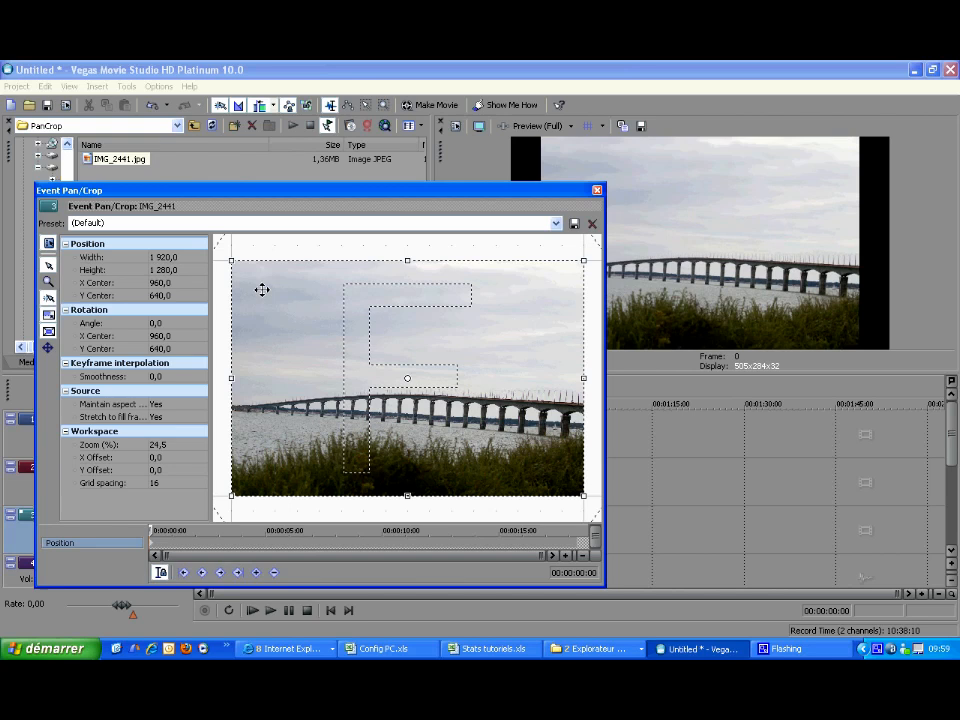
mouse_move(258, 240)
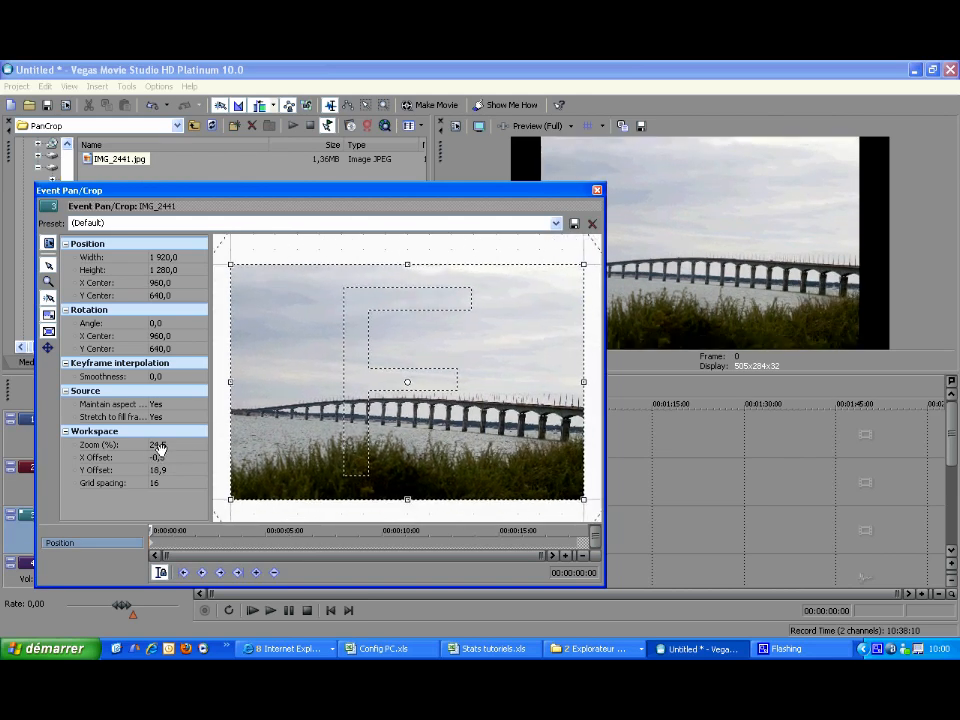
mouse_move(48, 300)
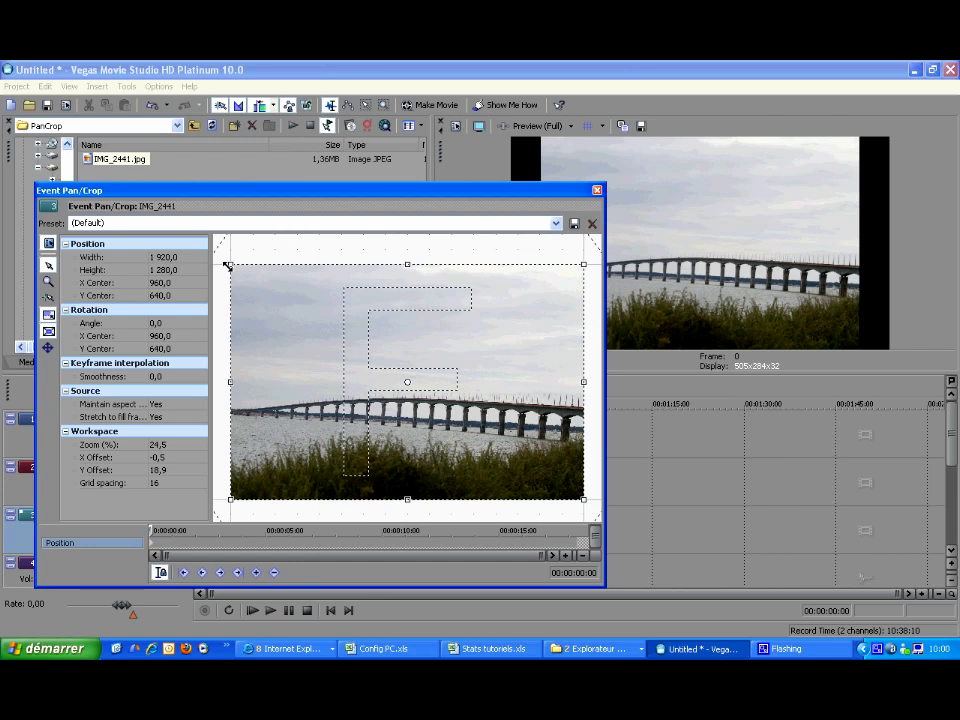
drag(230, 264, 260, 284)
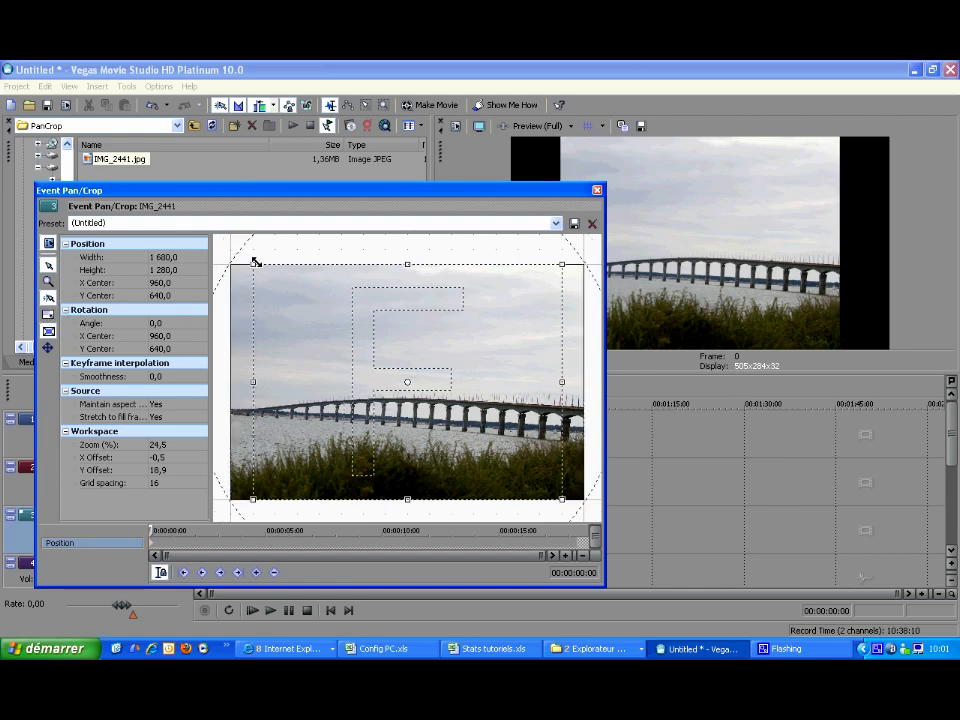
drag(252, 264, 340, 278)
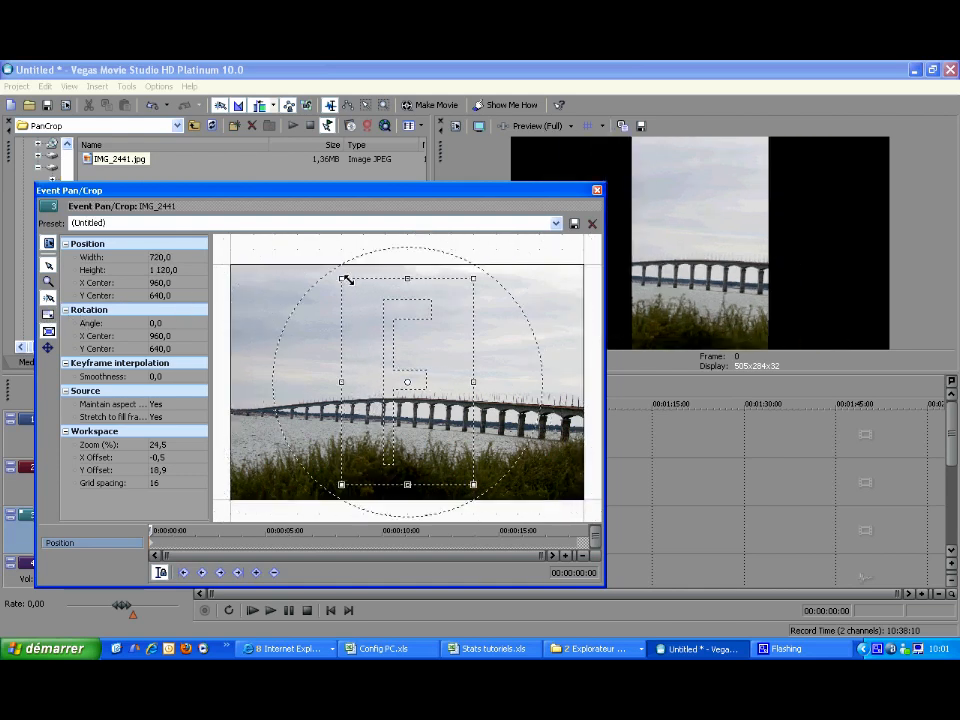
drag(348, 280, 348, 310)
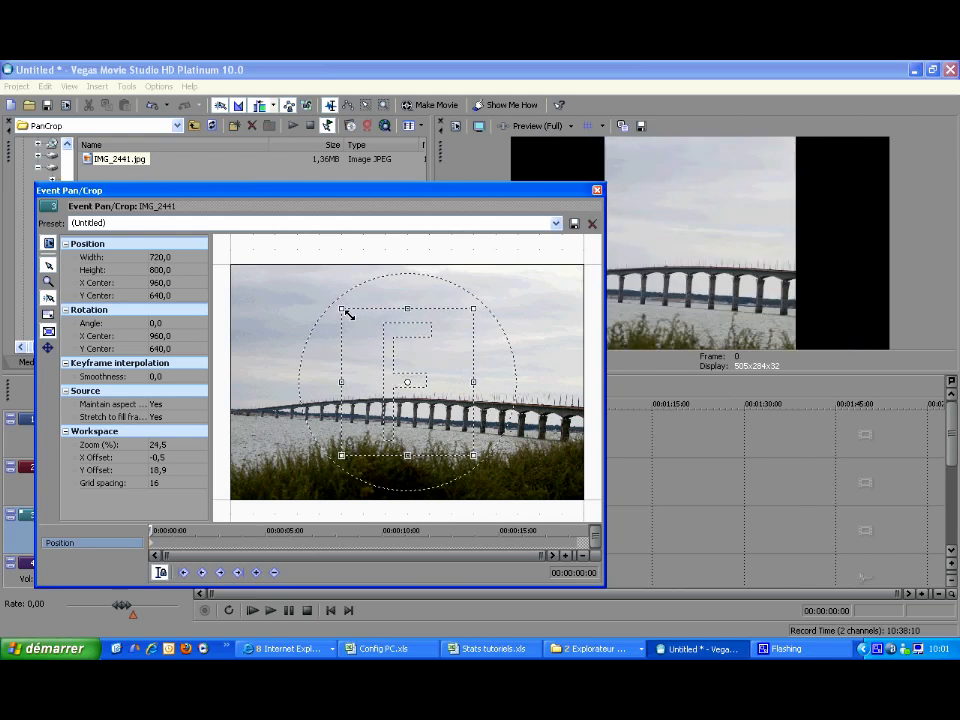
drag(340, 308, 296, 264)
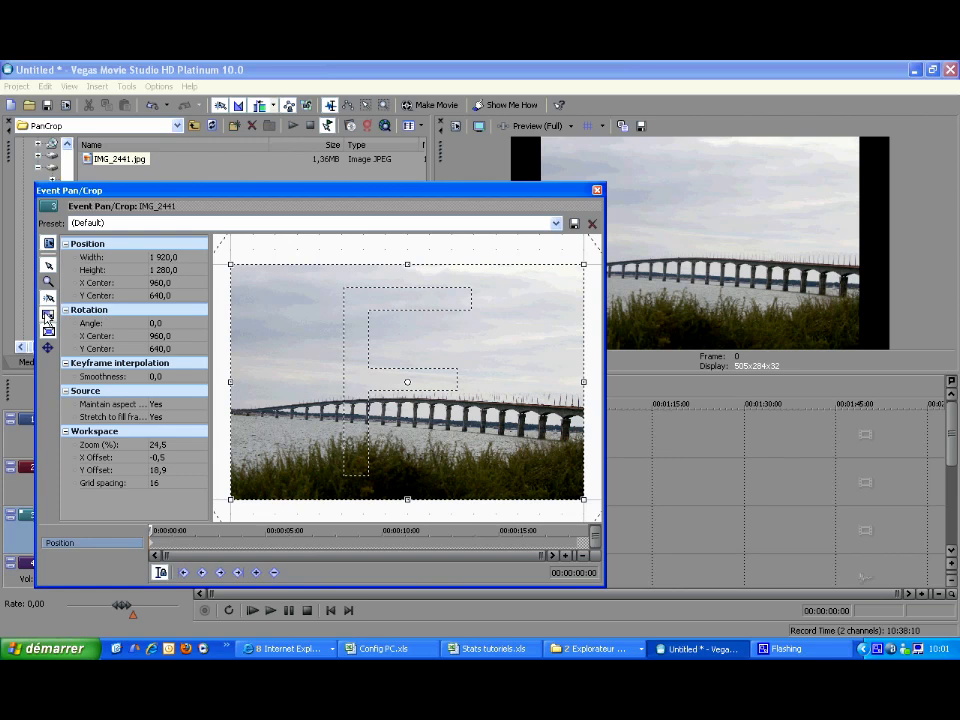
mouse_move(48, 332)
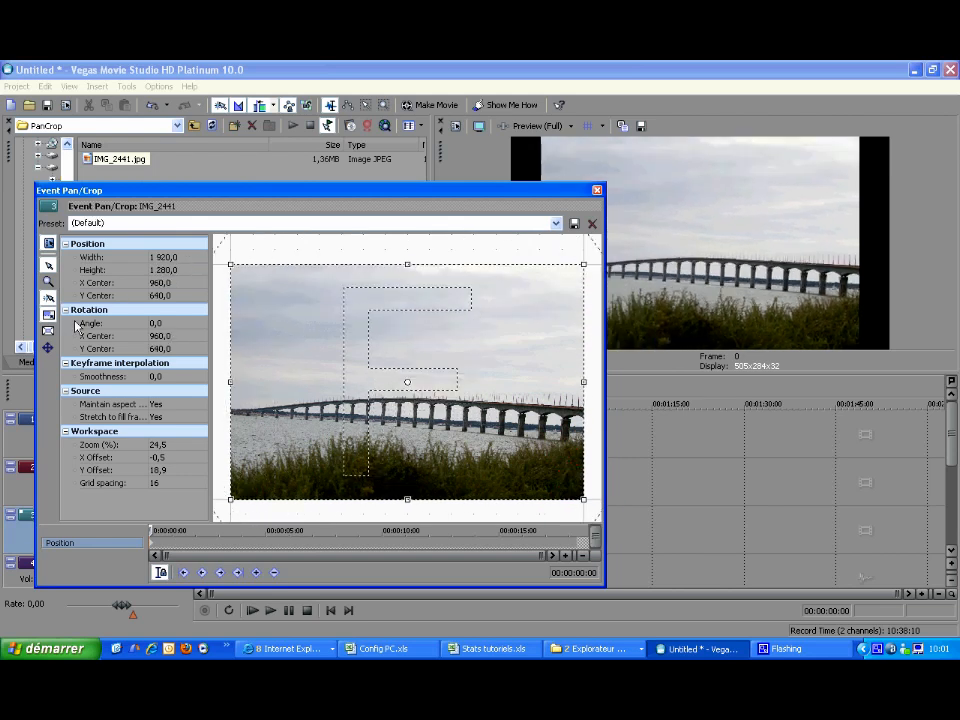
mouse_move(48, 348)
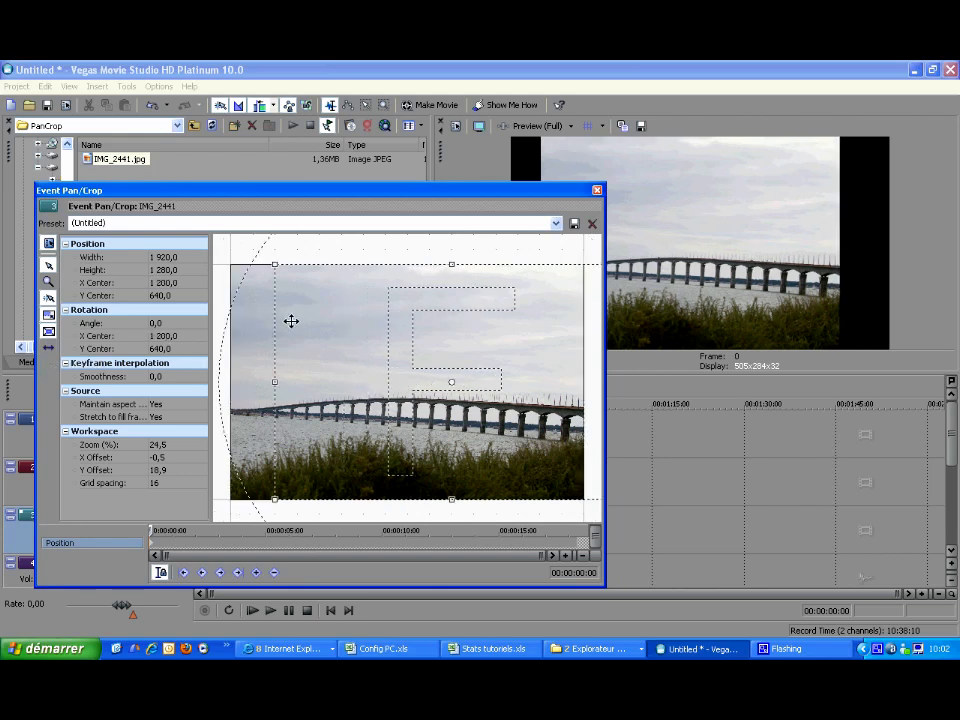
drag(292, 320, 344, 408)
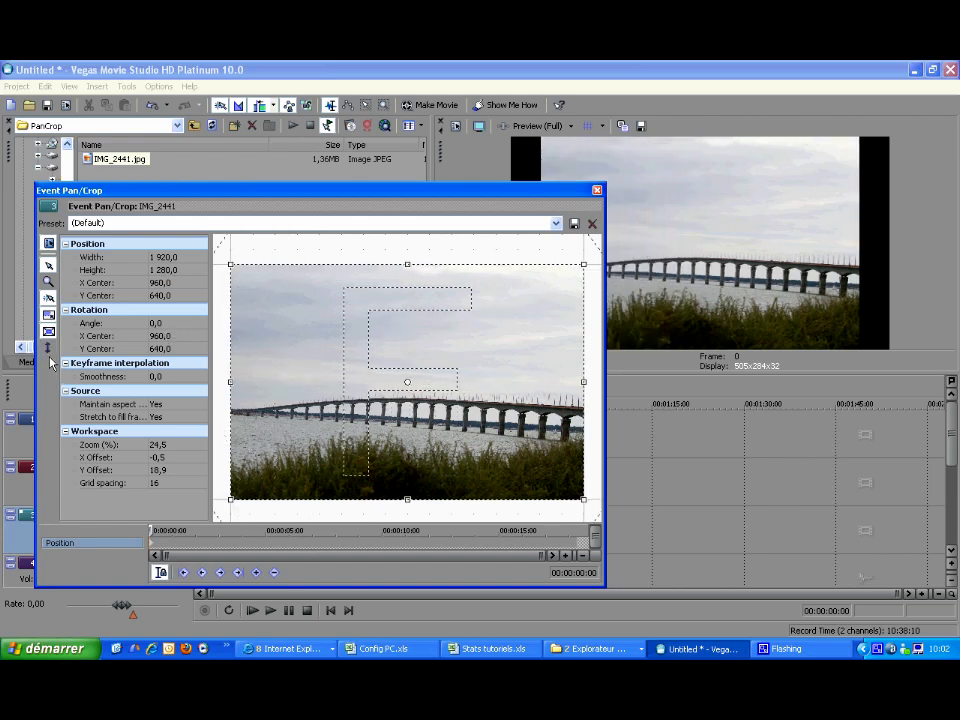
mouse_move(48, 348)
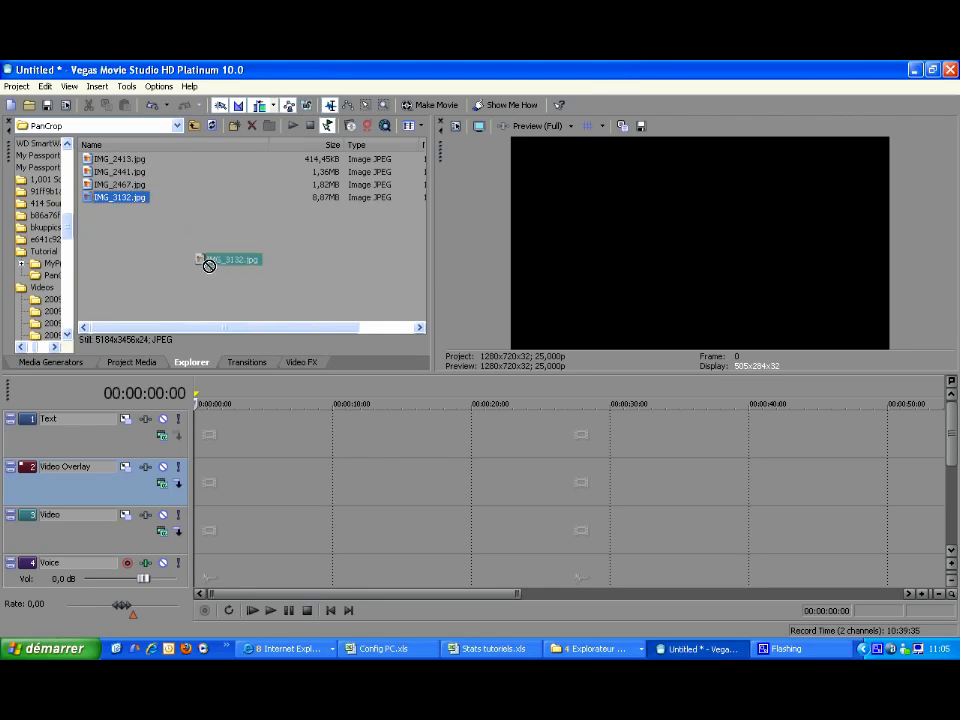
Place IMG_3132.jpg on the Video track and position the small crop frame tightly around the bird
drag(230, 260, 216, 530)
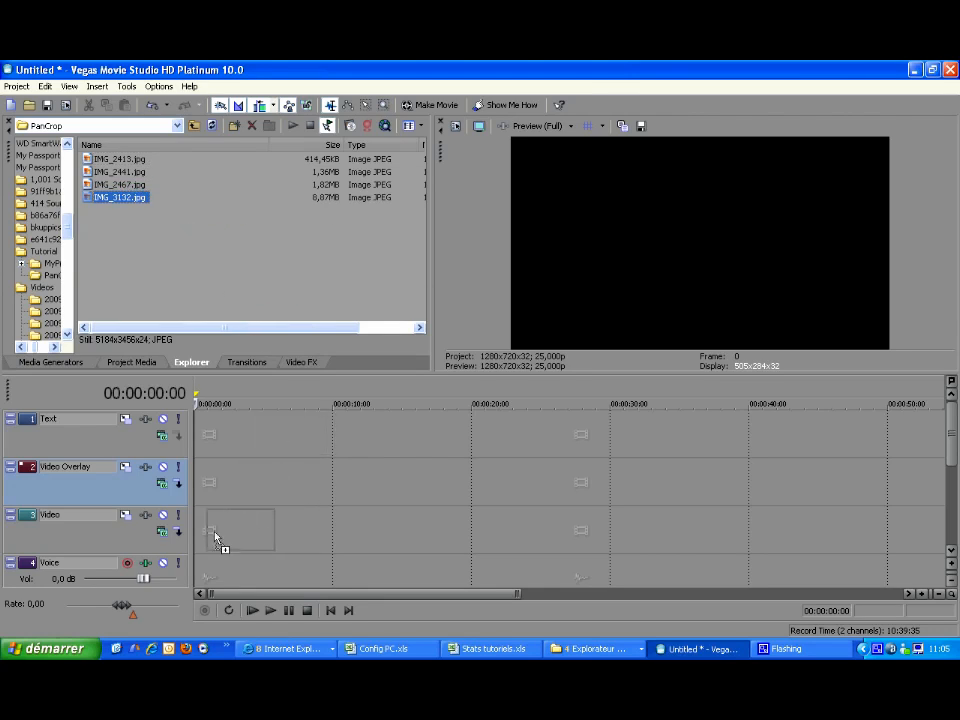
drag(120, 198, 228, 530)
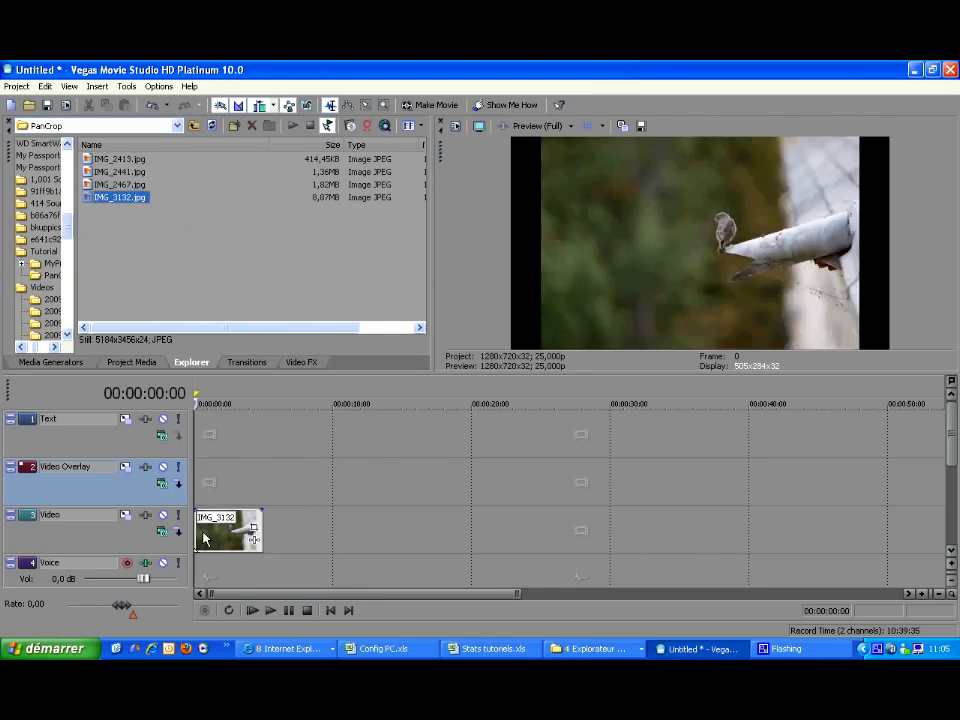
mouse_move(252, 530)
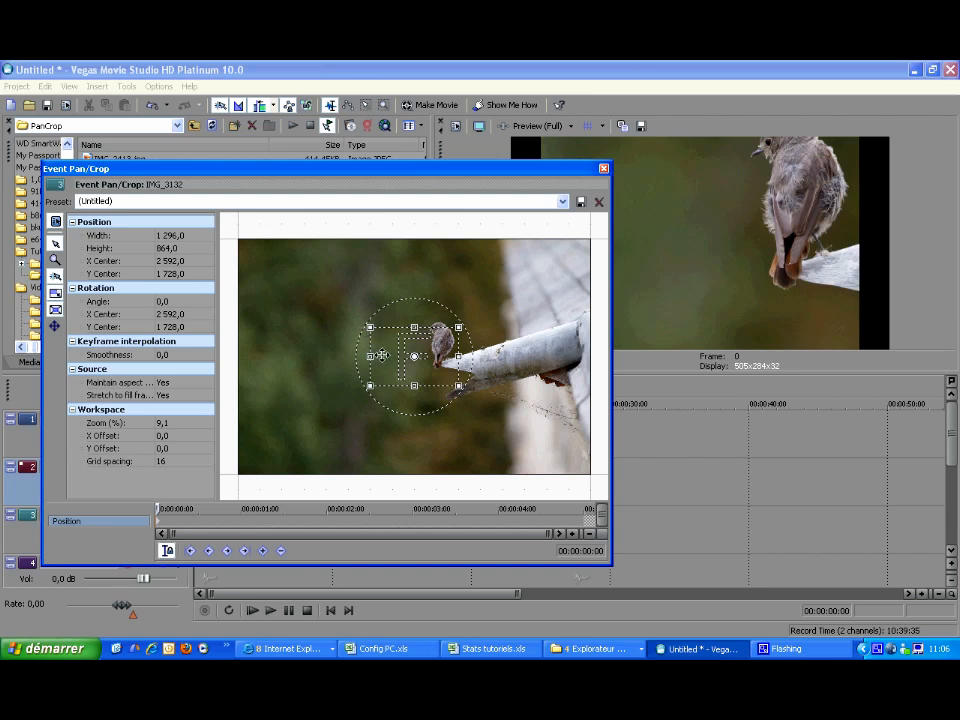
drag(416, 376, 416, 342)
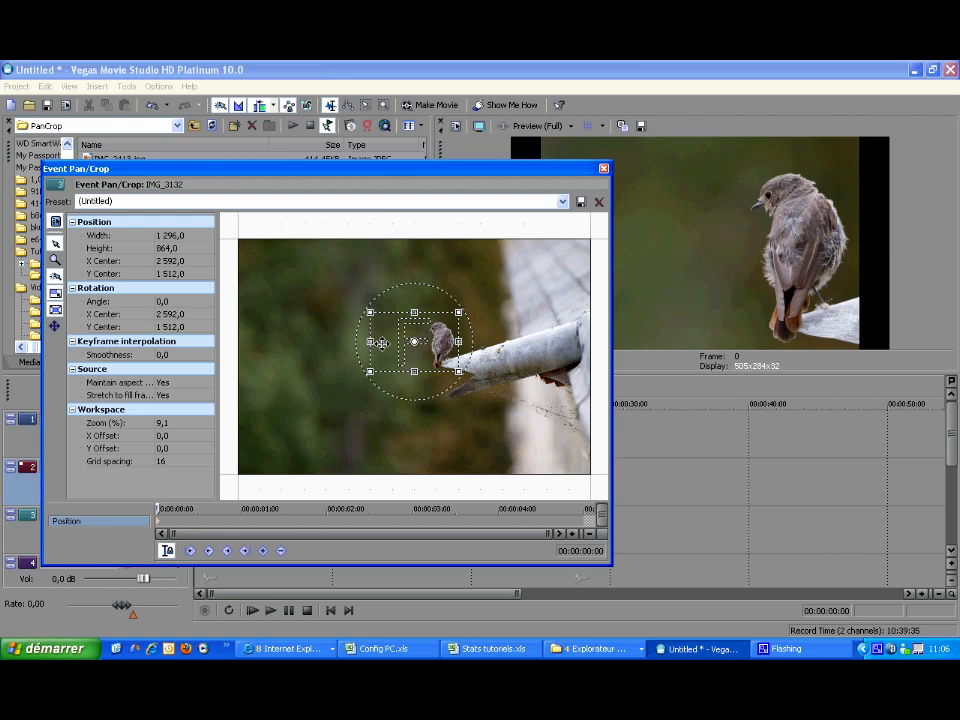
drag(416, 340, 436, 360)
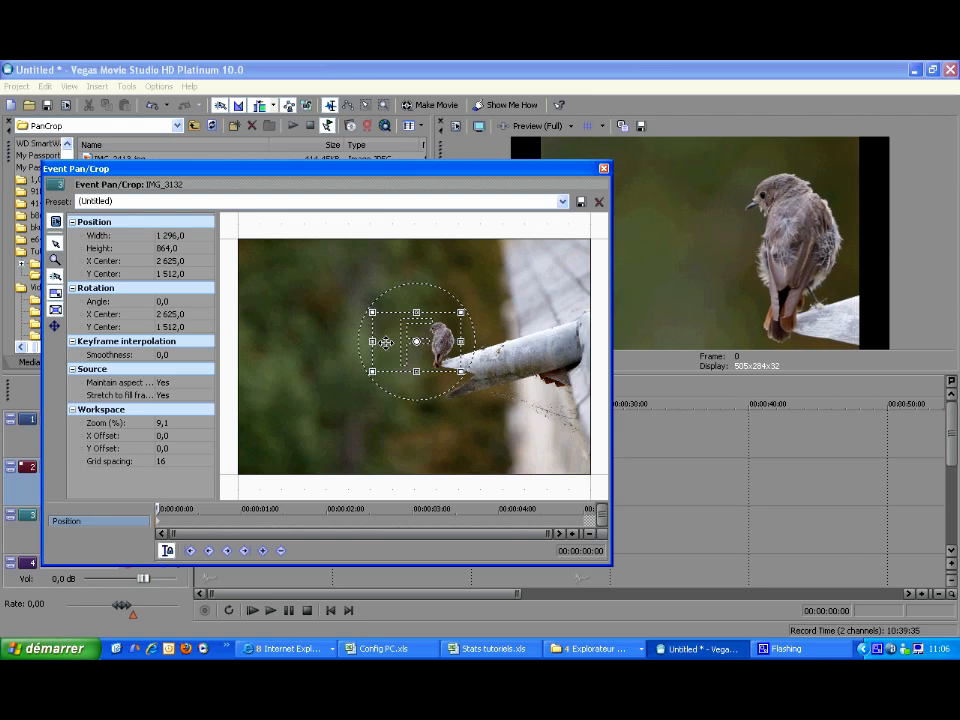
drag(430, 360, 416, 344)
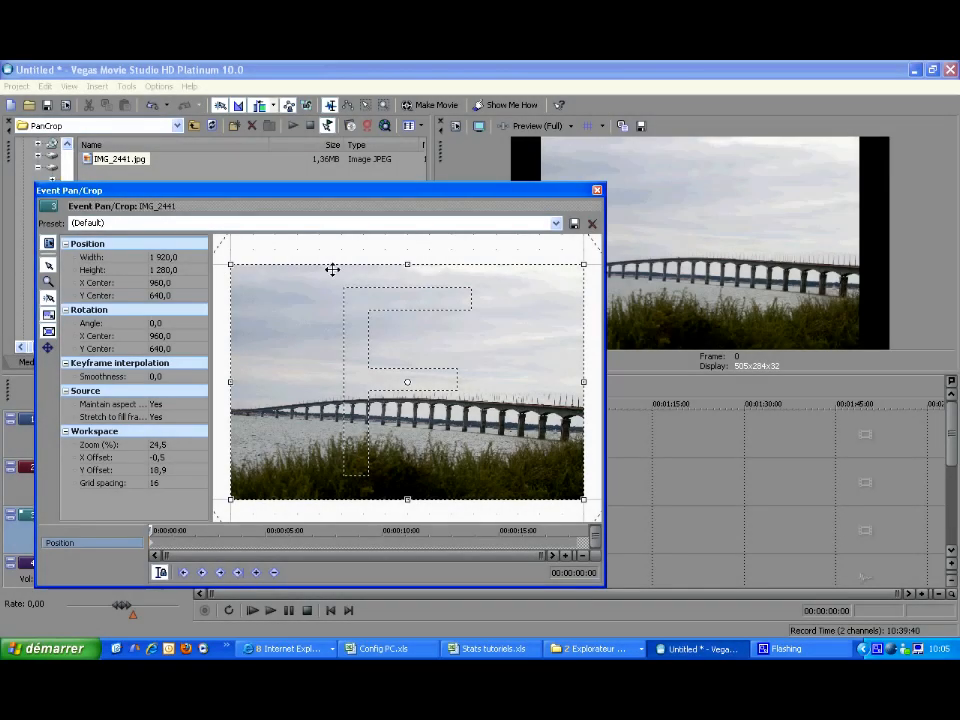
mouse_move(612, 284)
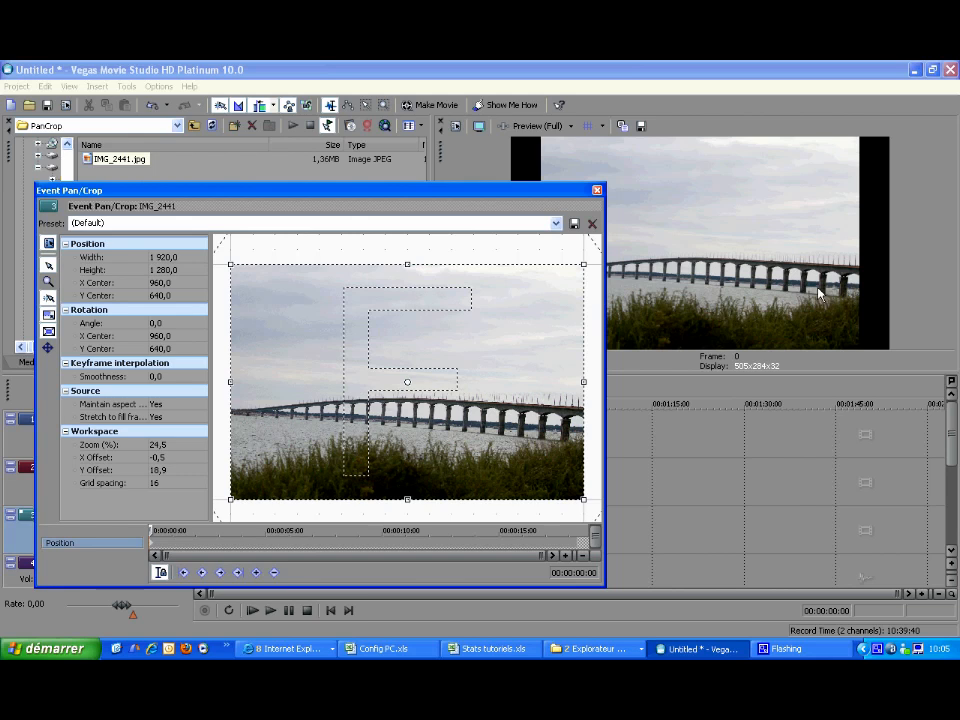
mouse_move(628, 282)
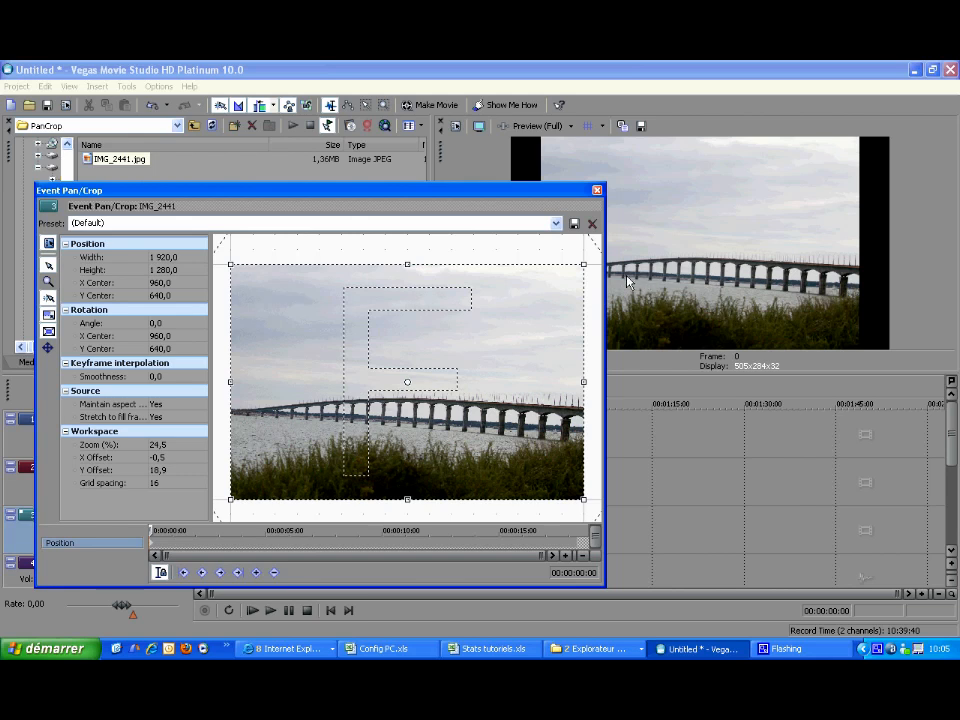
mouse_move(372, 350)
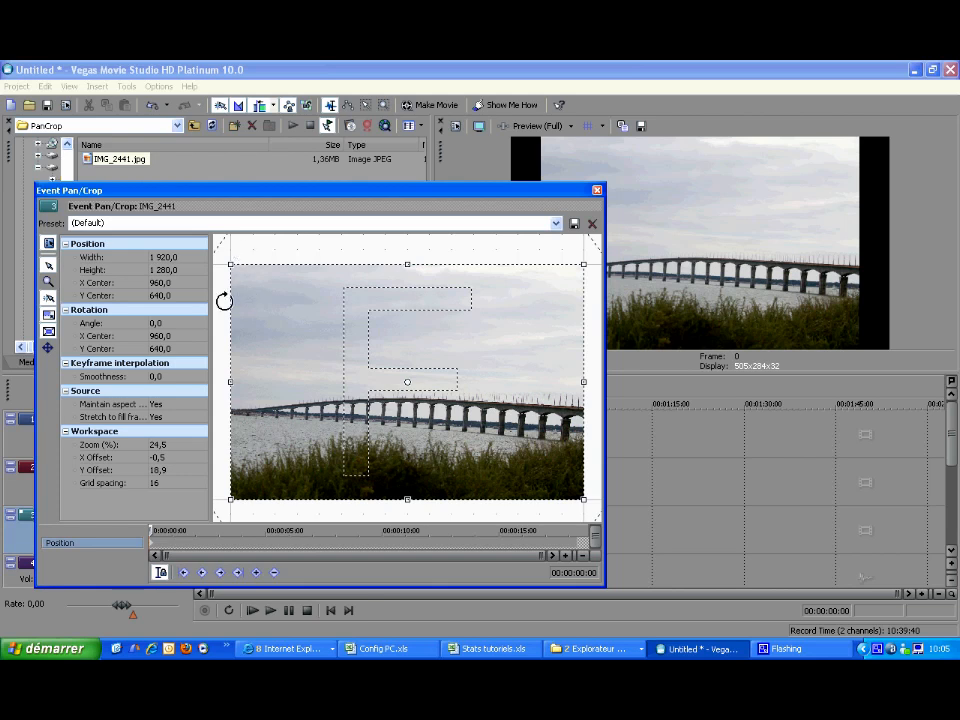
mouse_move(392, 432)
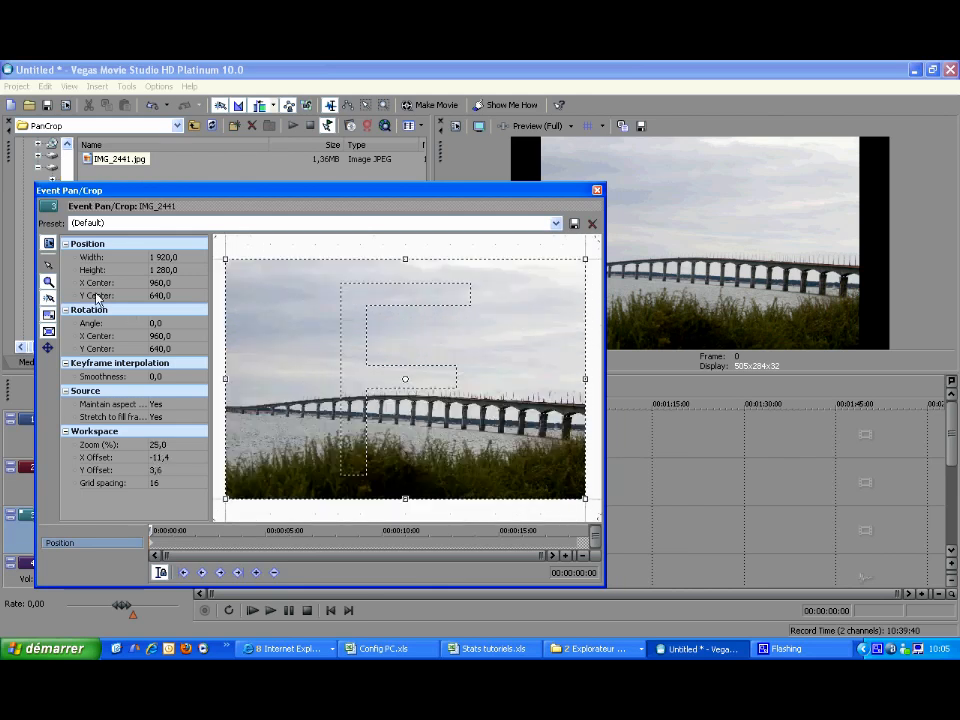
mouse_move(184, 330)
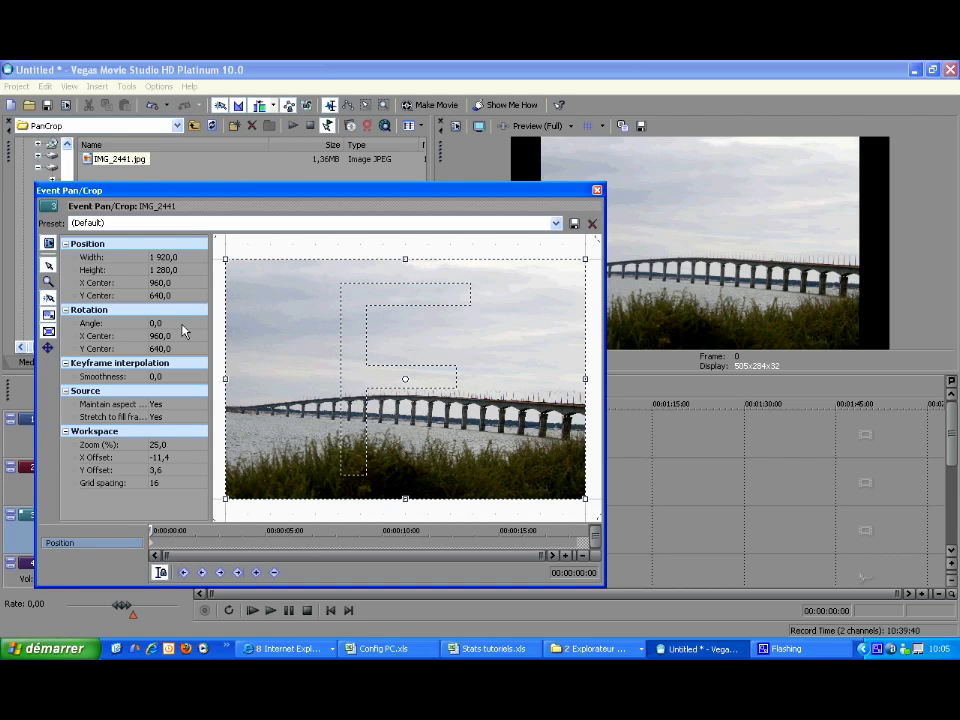
Set the bridge photo's crop frame Rotation Angle to 4,0
click(158, 324)
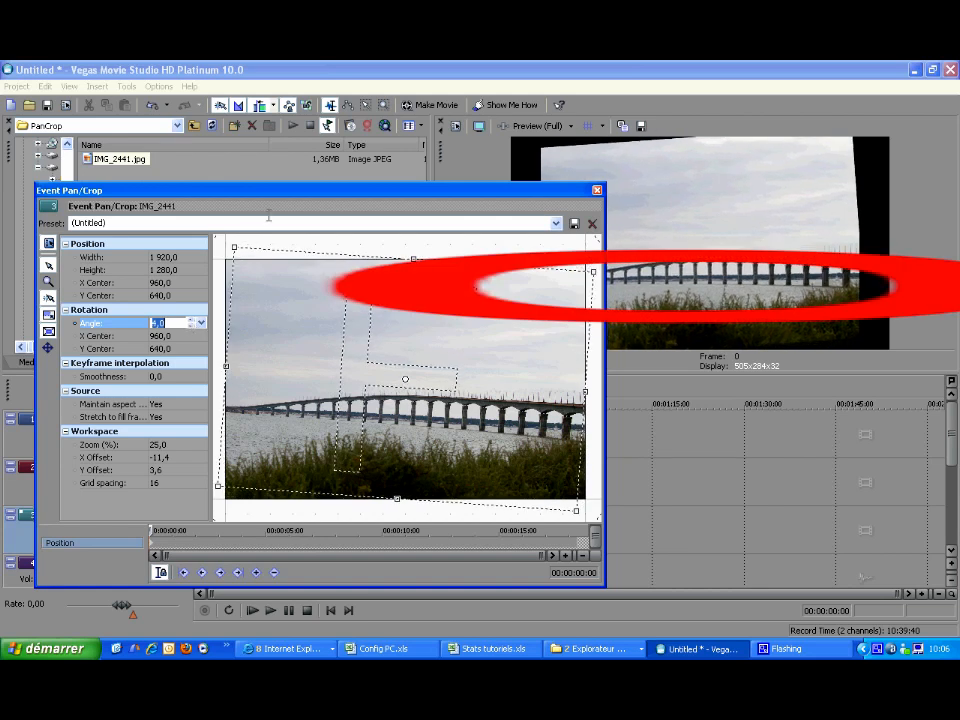
text(4,0)
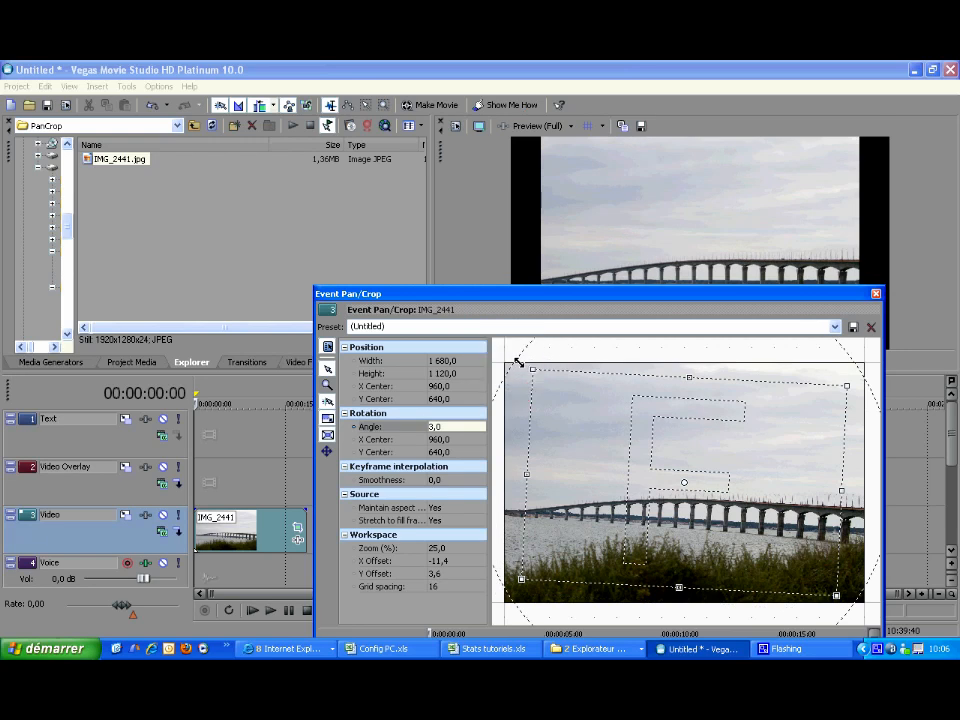
mouse_move(478, 374)
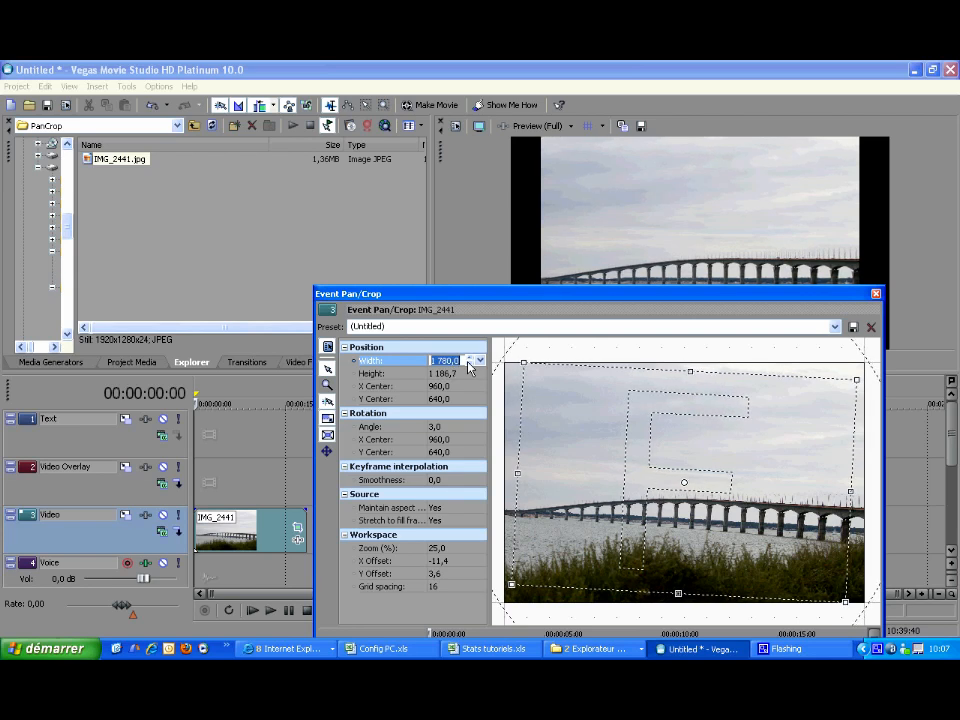
Start editing the Width value of the tightened, level crop frame
click(476, 360)
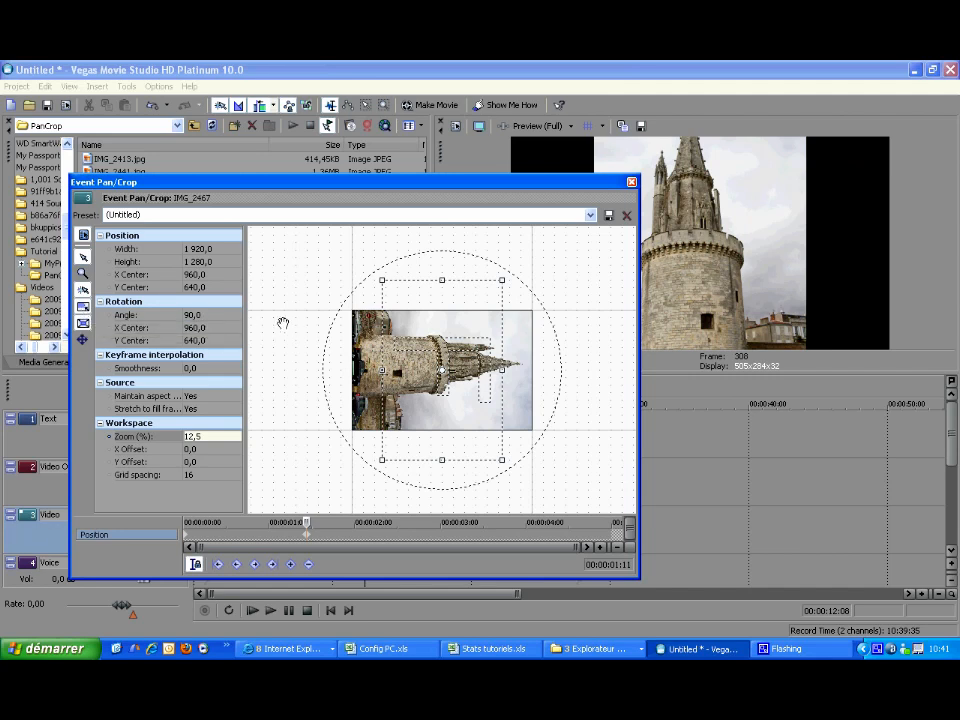
mouse_move(500, 284)
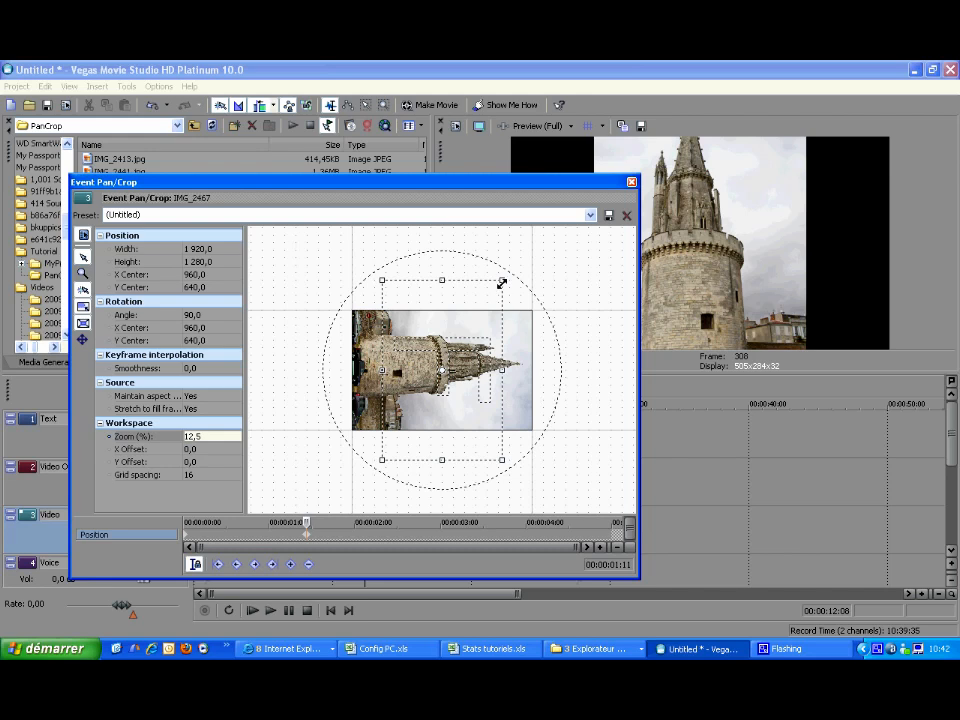
Resize and reposition the crop frame to 2880 by 1920 showing the whole tower, then close Pan/Crop
drag(502, 282, 522, 248)
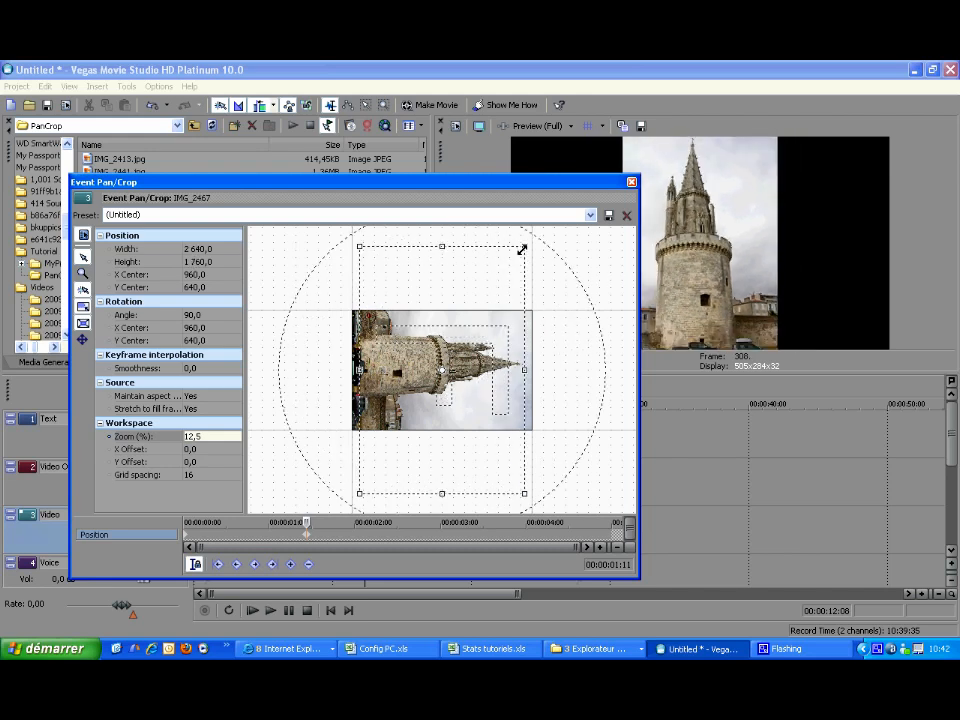
drag(524, 248, 524, 238)
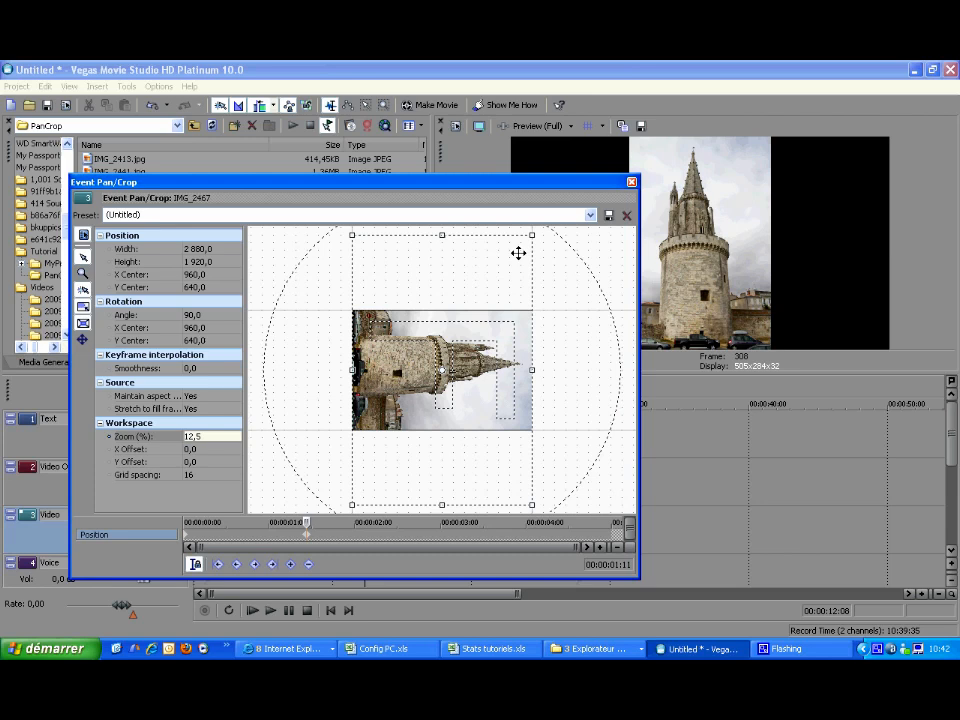
drag(532, 236, 524, 246)
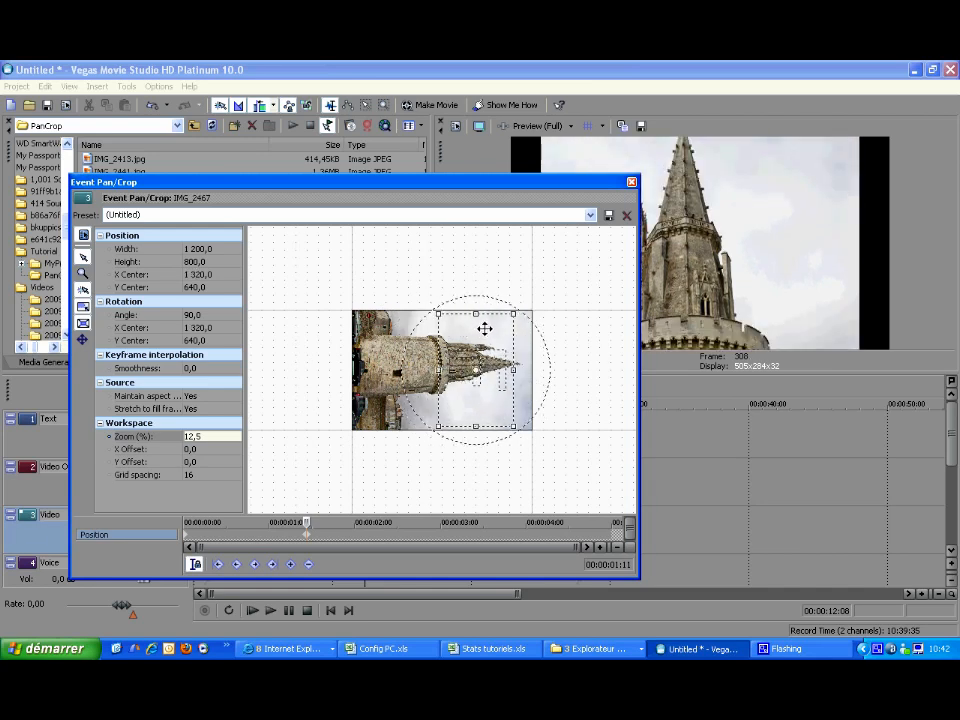
drag(486, 328, 430, 330)
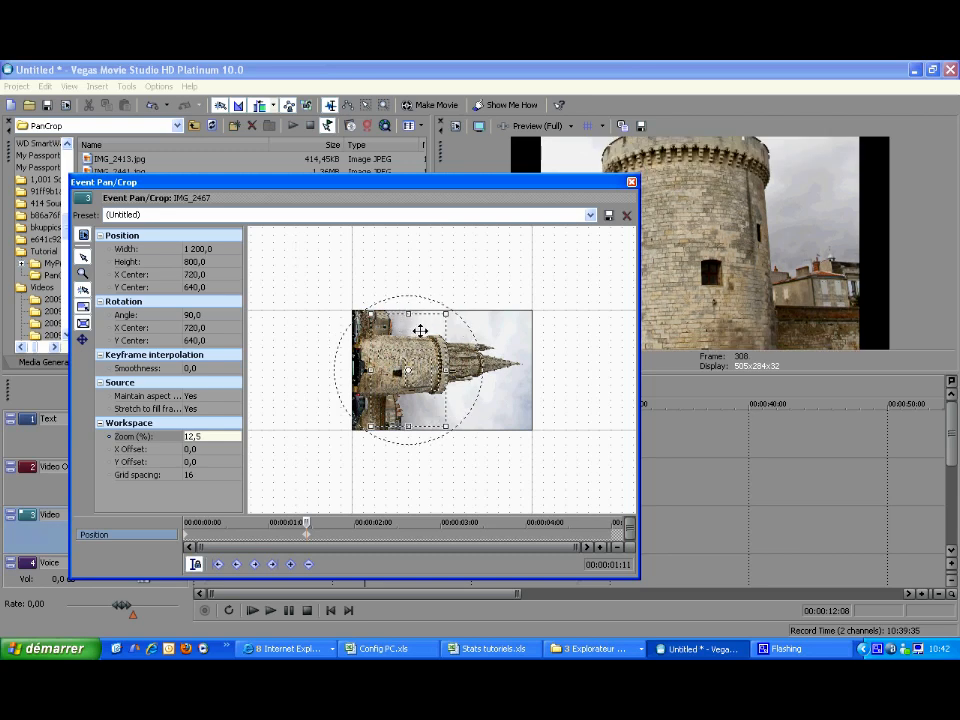
drag(420, 330, 444, 330)
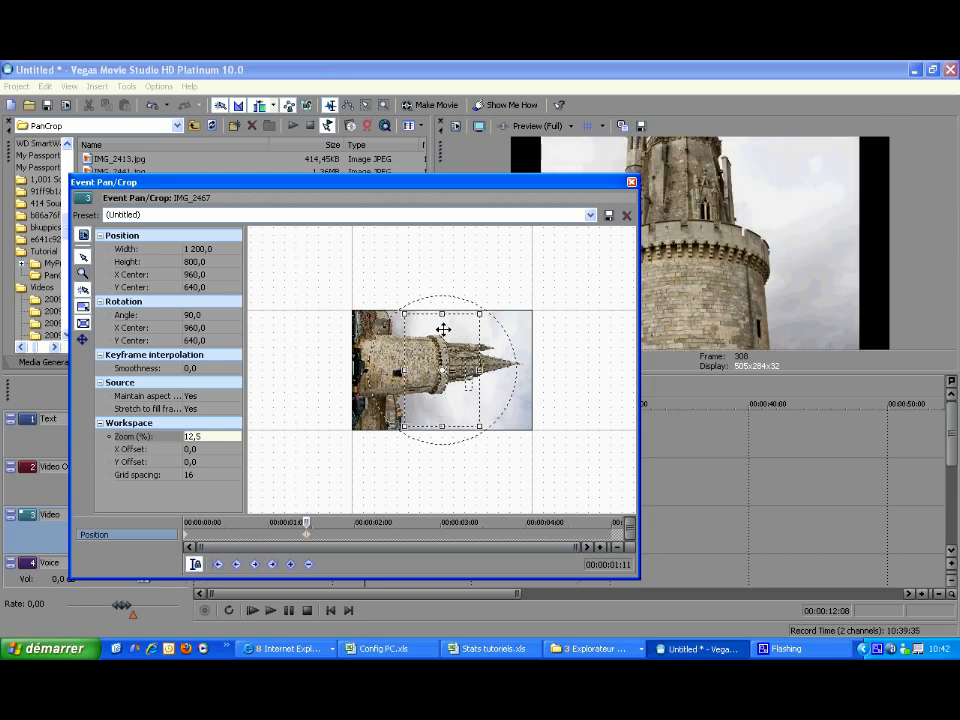
drag(480, 314, 496, 288)
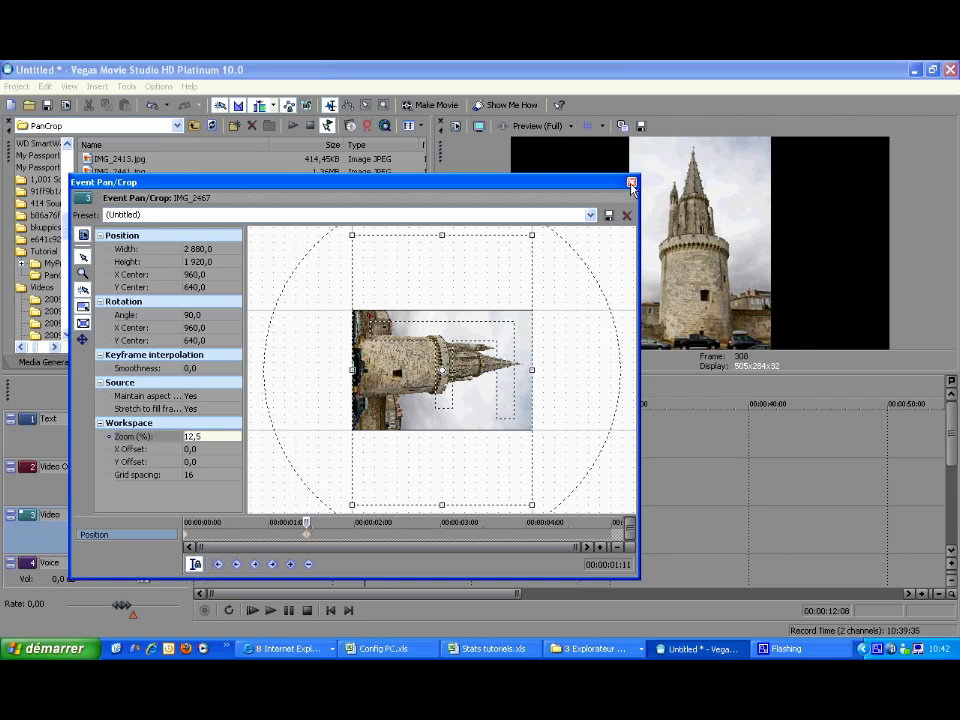
click(632, 184)
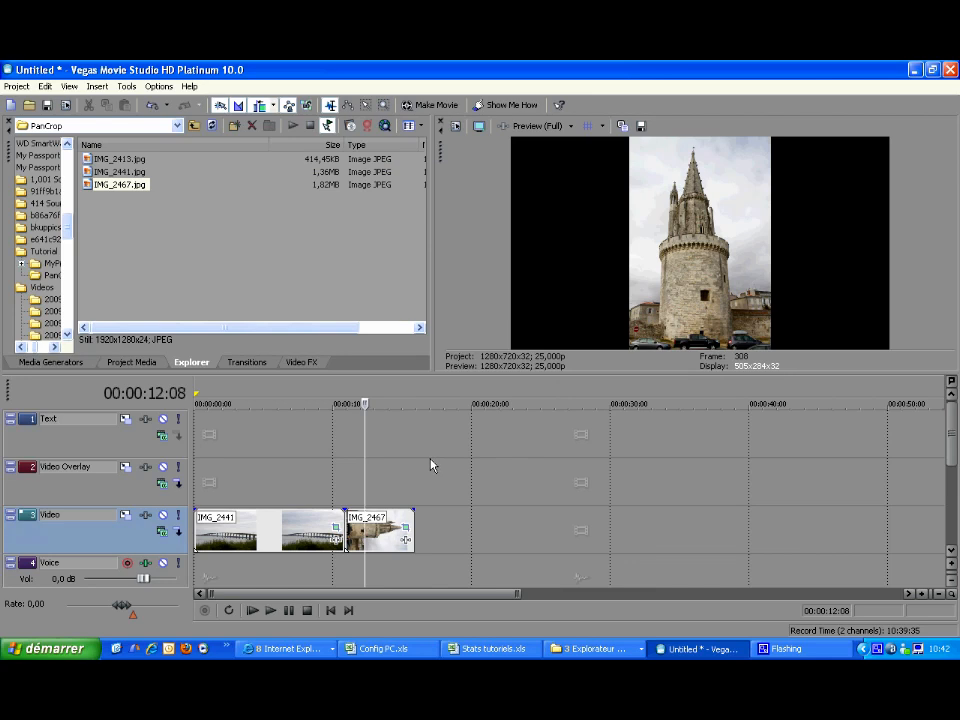
mouse_move(168, 282)
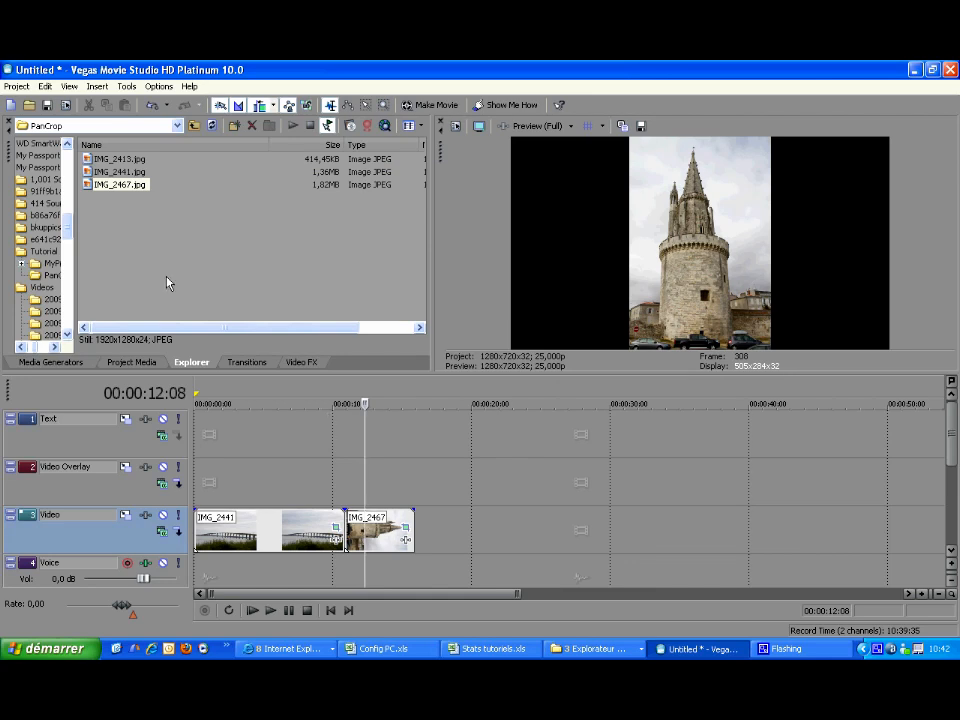
mouse_move(112, 192)
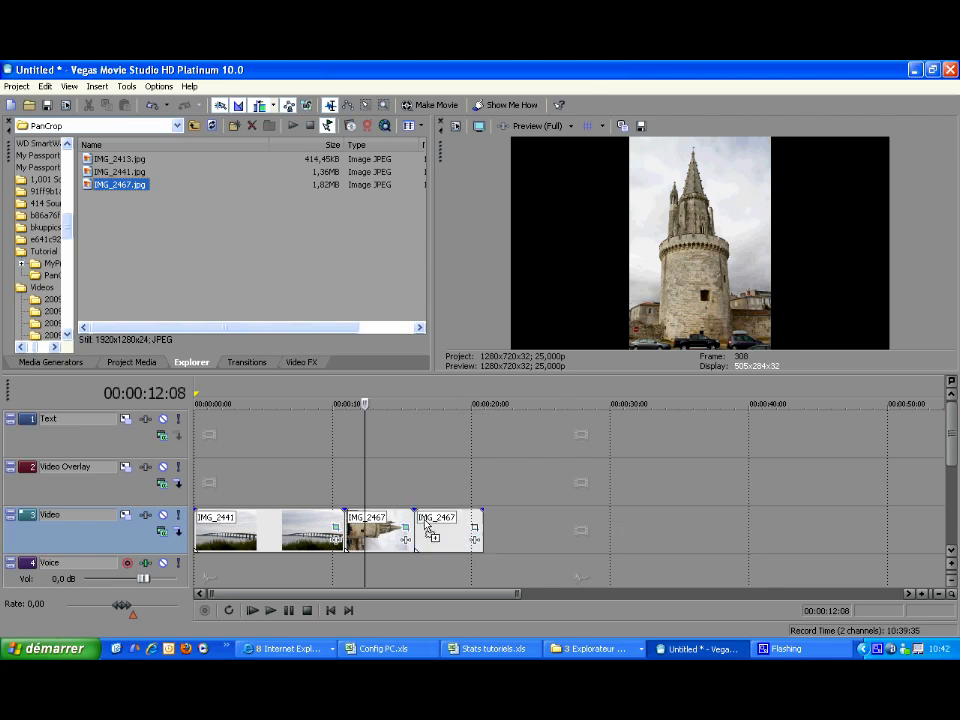
In the new tower clip's Properties, Media settings, set Rotation to 90 degrees
right_click(450, 530)
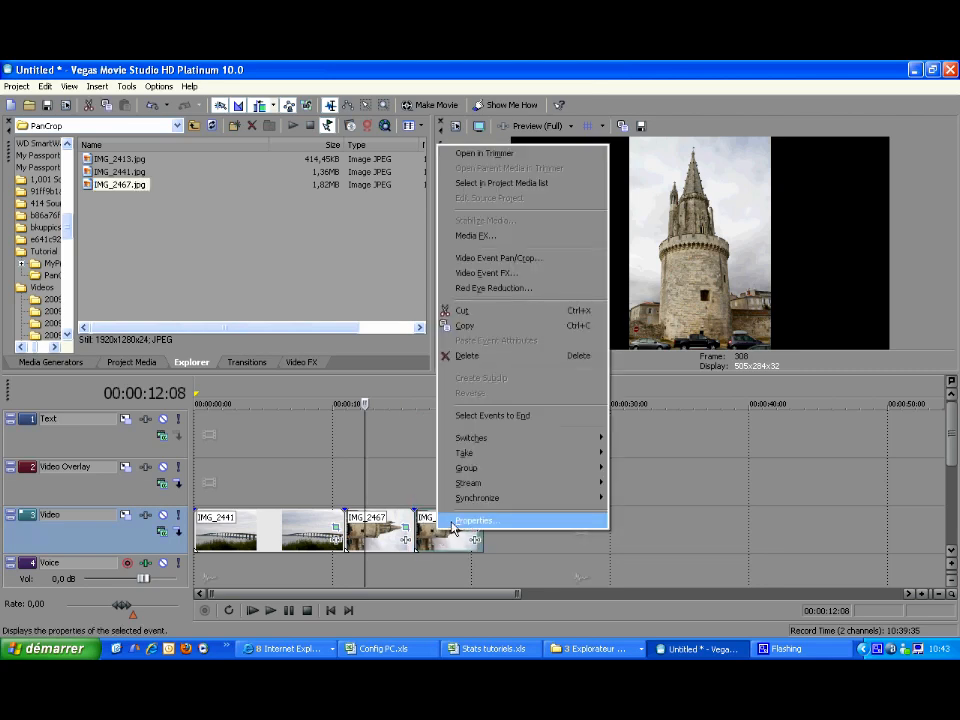
click(476, 520)
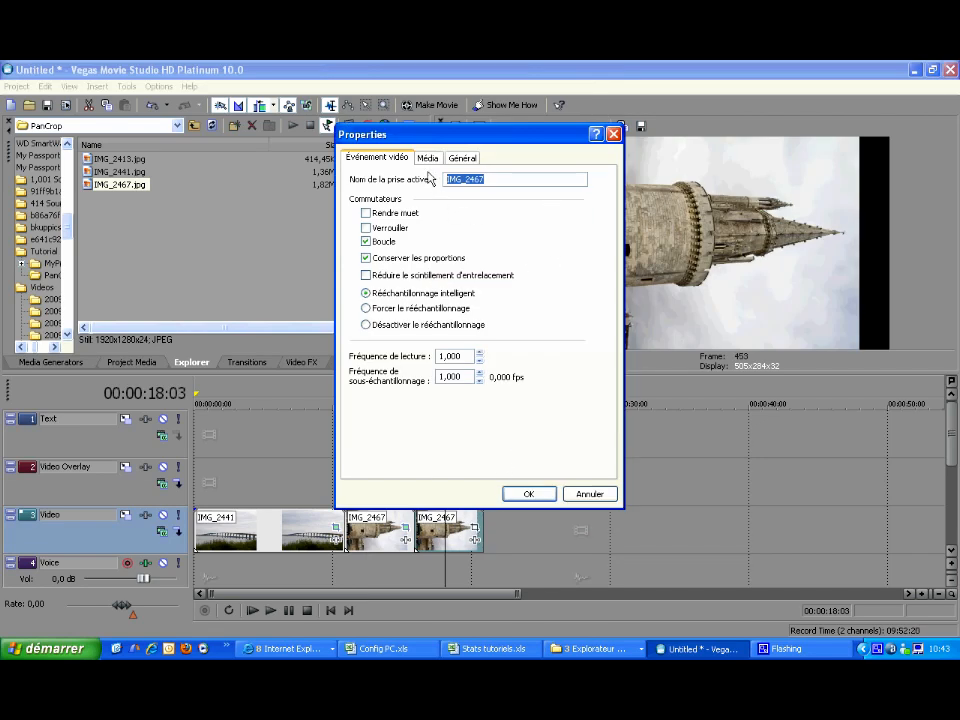
click(428, 156)
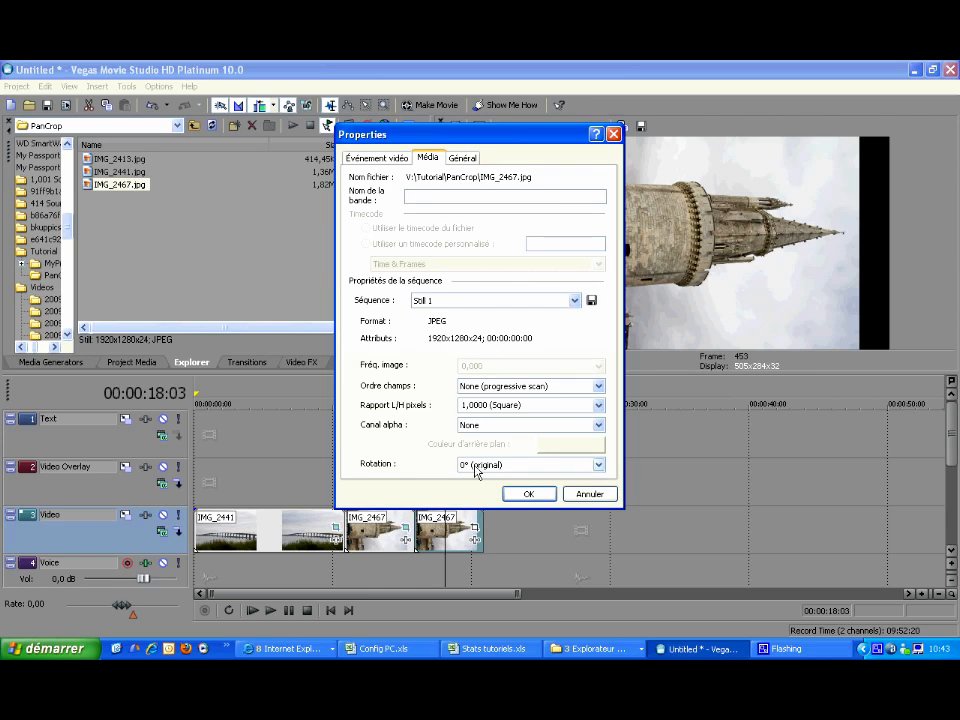
click(530, 464)
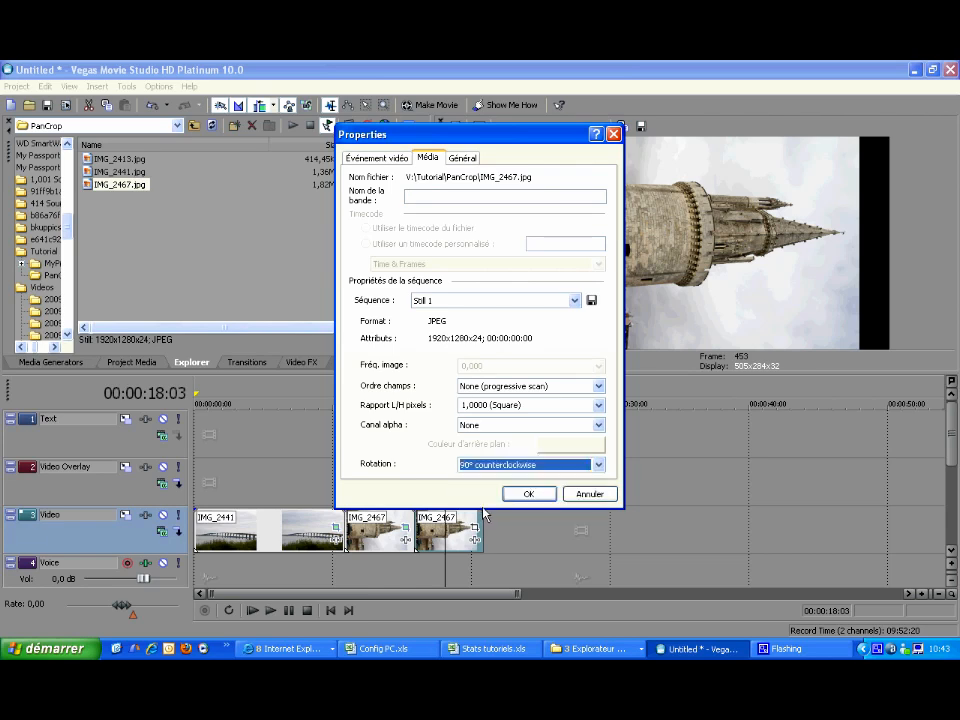
click(528, 492)
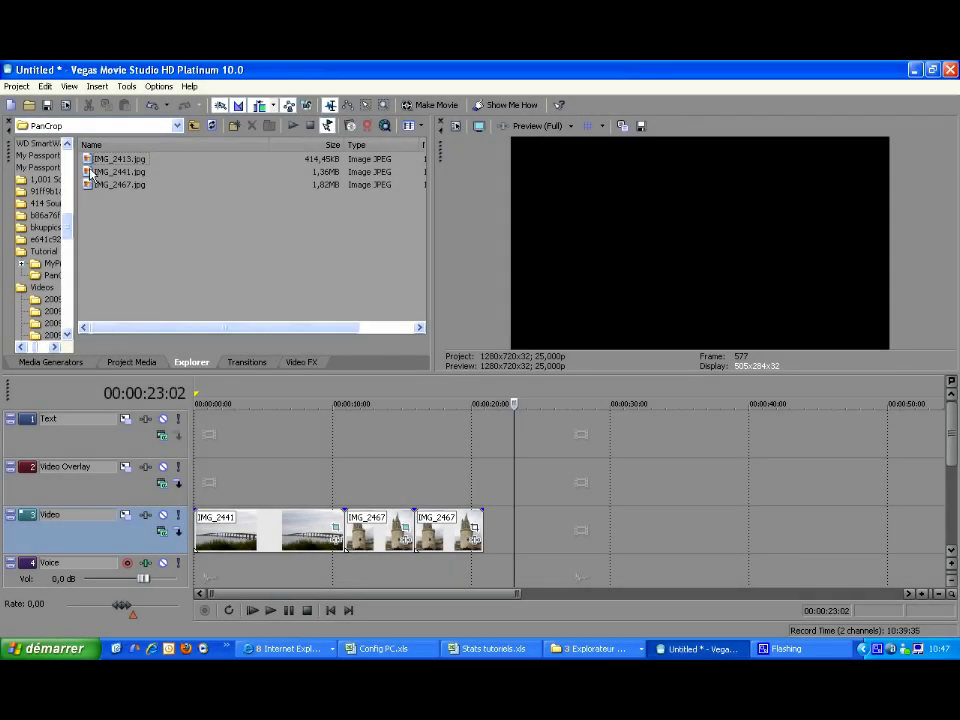
drag(116, 160, 176, 196)
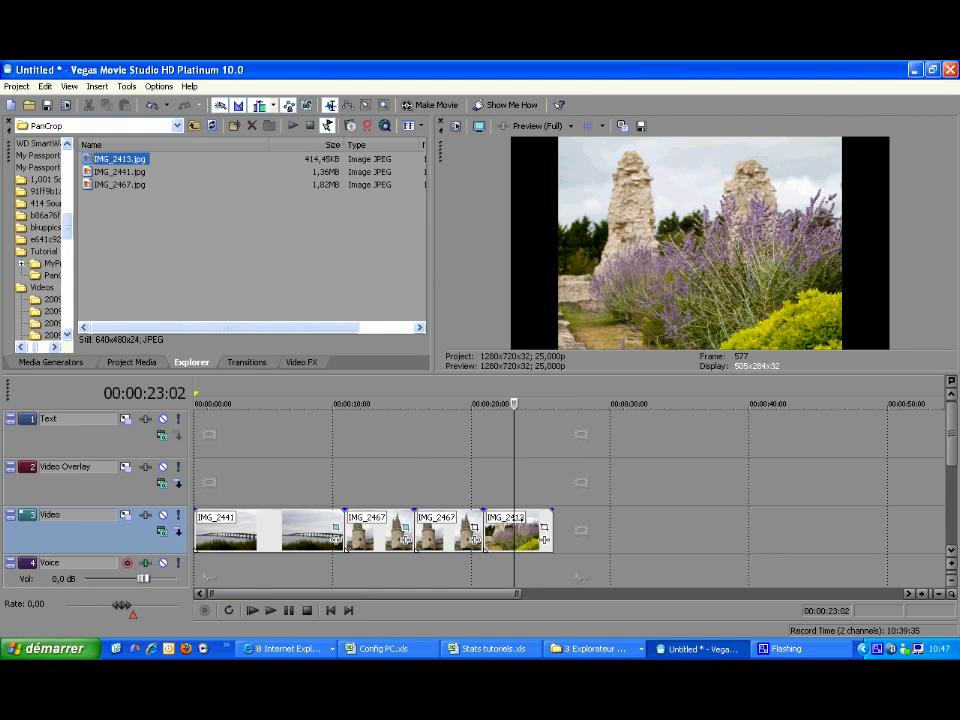
mouse_move(520, 338)
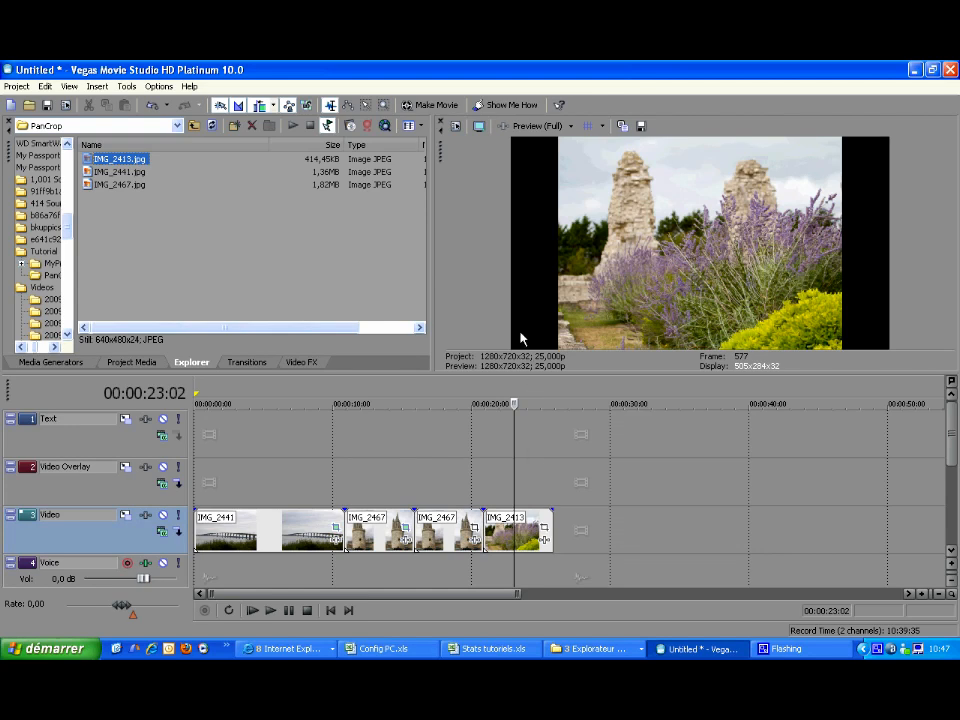
mouse_move(556, 336)
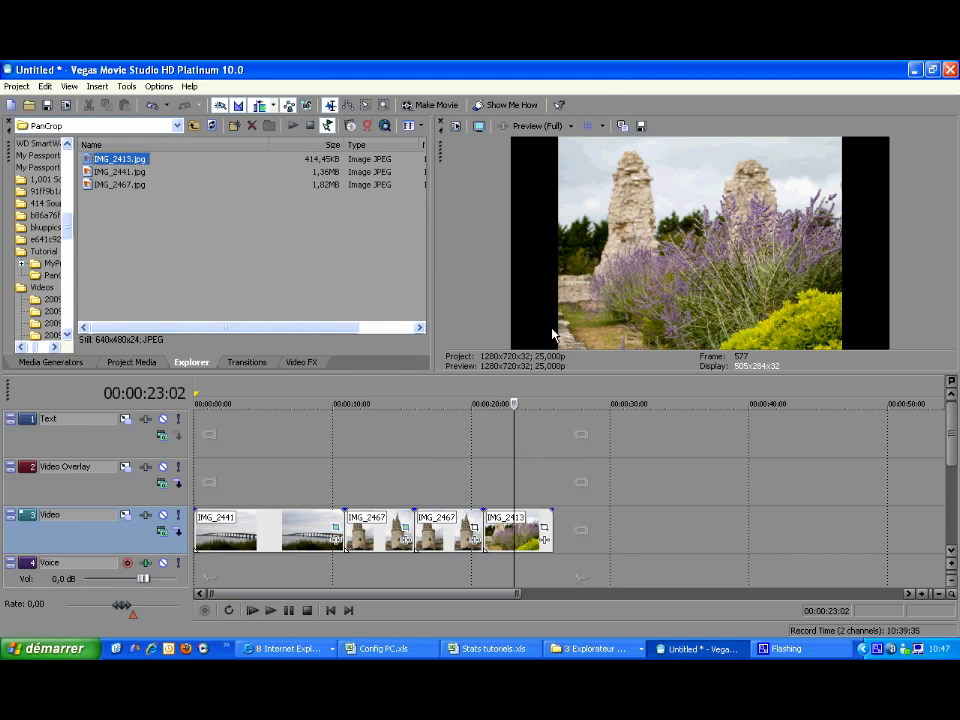
mouse_move(752, 300)
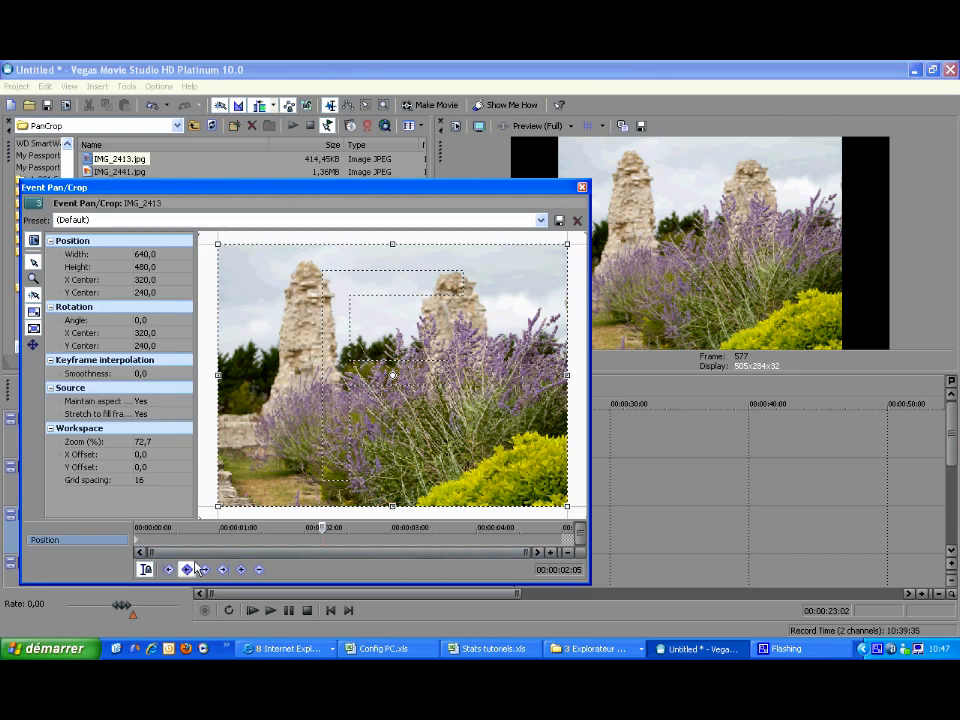
Set the IMG_2413 framing box to 1280 wide by 720 high for a 16:9 shape
click(168, 568)
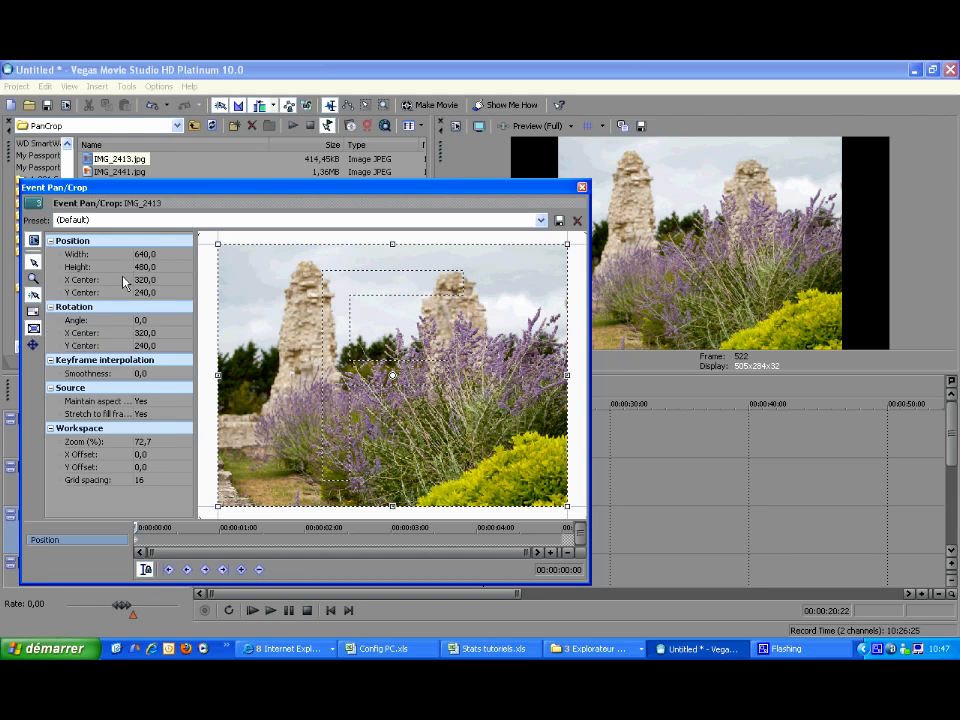
click(148, 252)
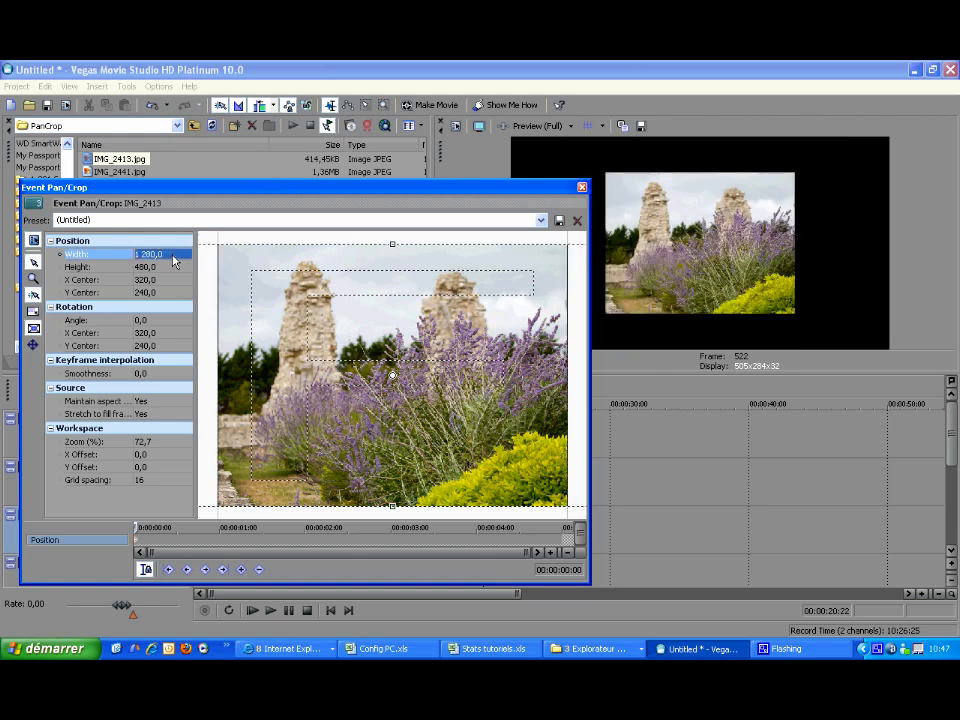
click(148, 266)
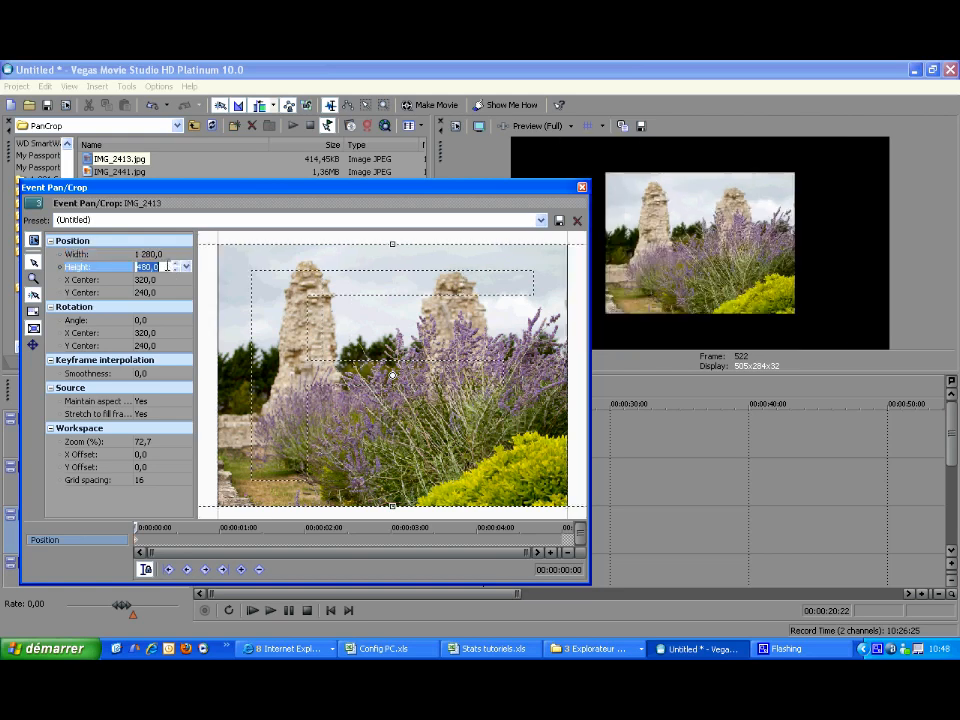
text(720,0)
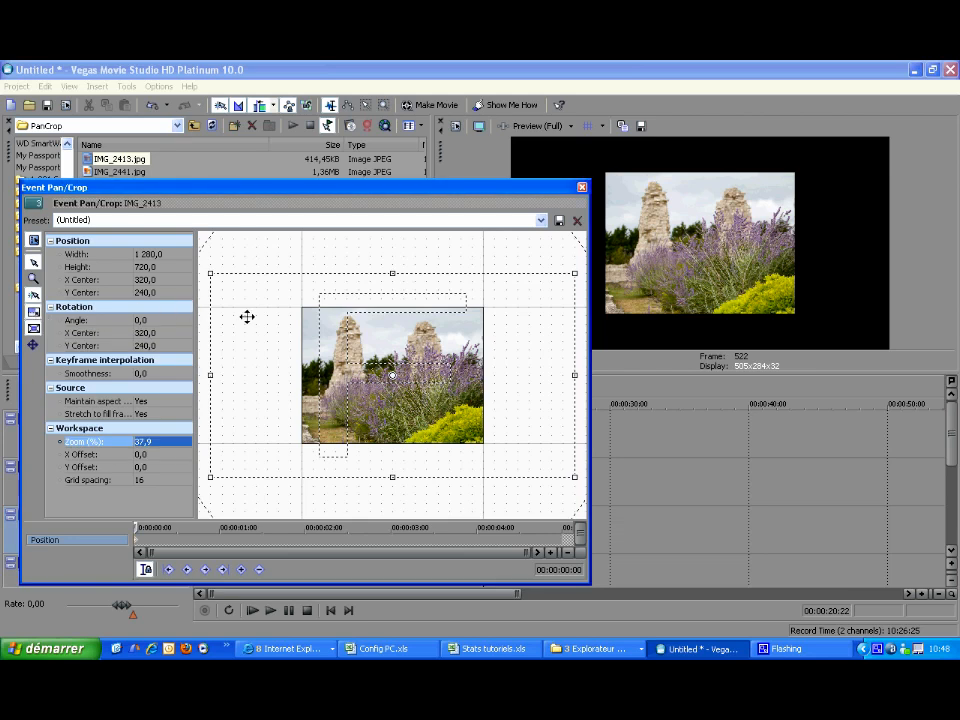
mouse_move(392, 276)
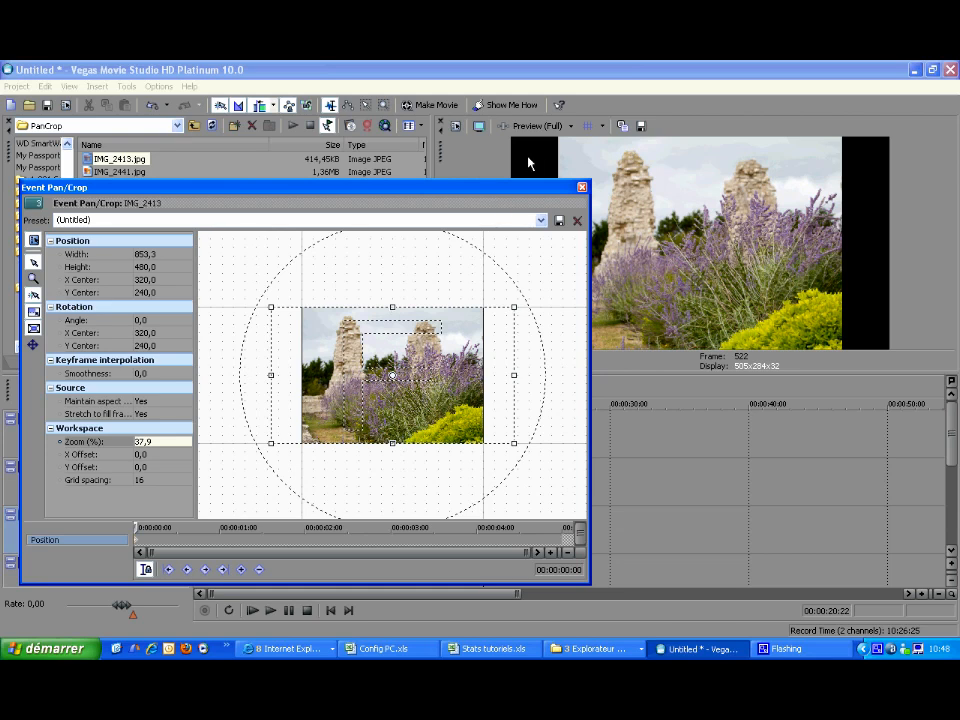
mouse_move(362, 316)
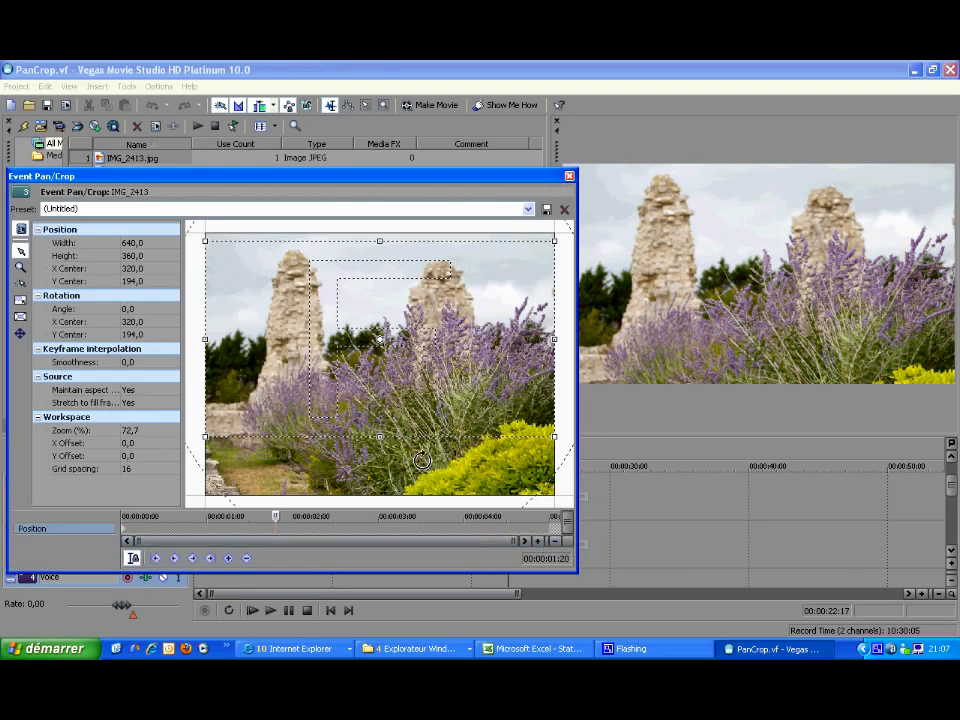
Restore the framing box to its 640 by 480 default, then apply Match Output Aspect
right_click(420, 460)
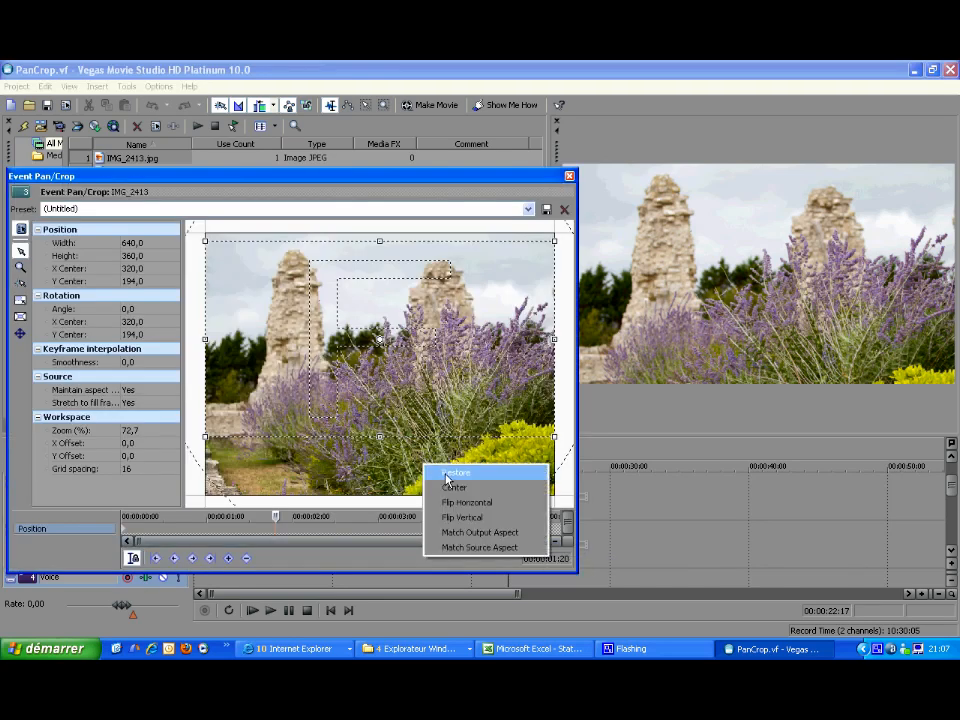
click(456, 472)
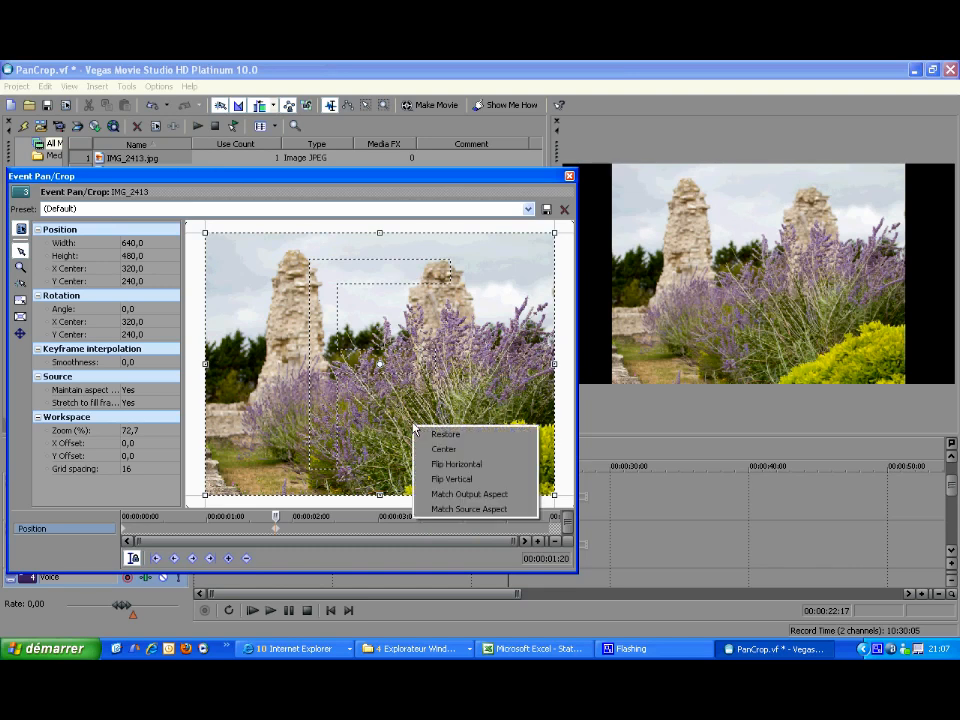
mouse_move(470, 494)
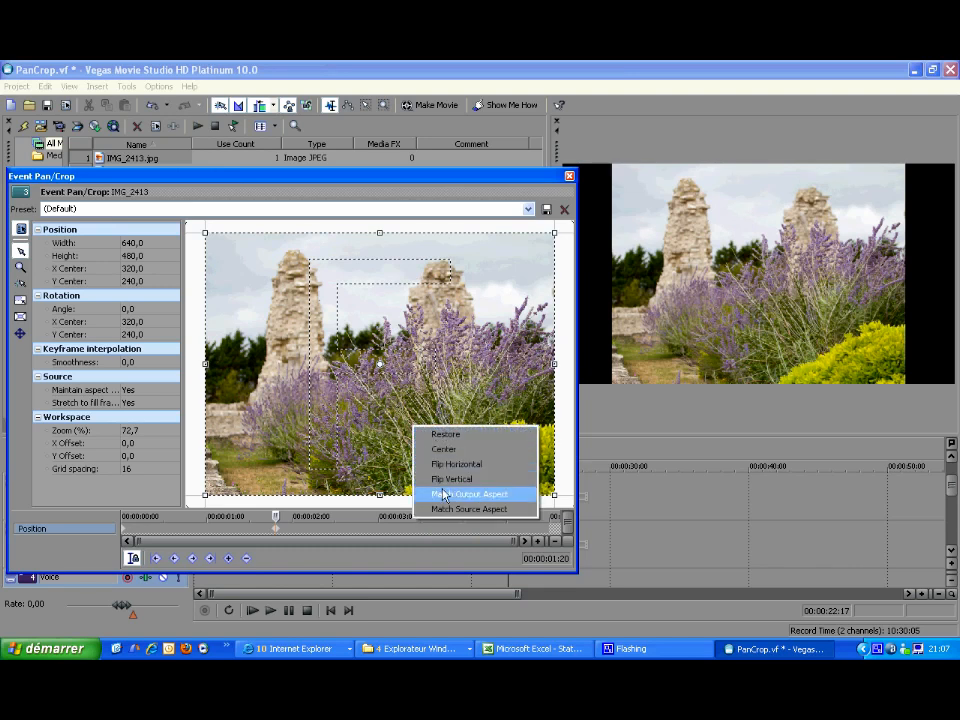
click(468, 494)
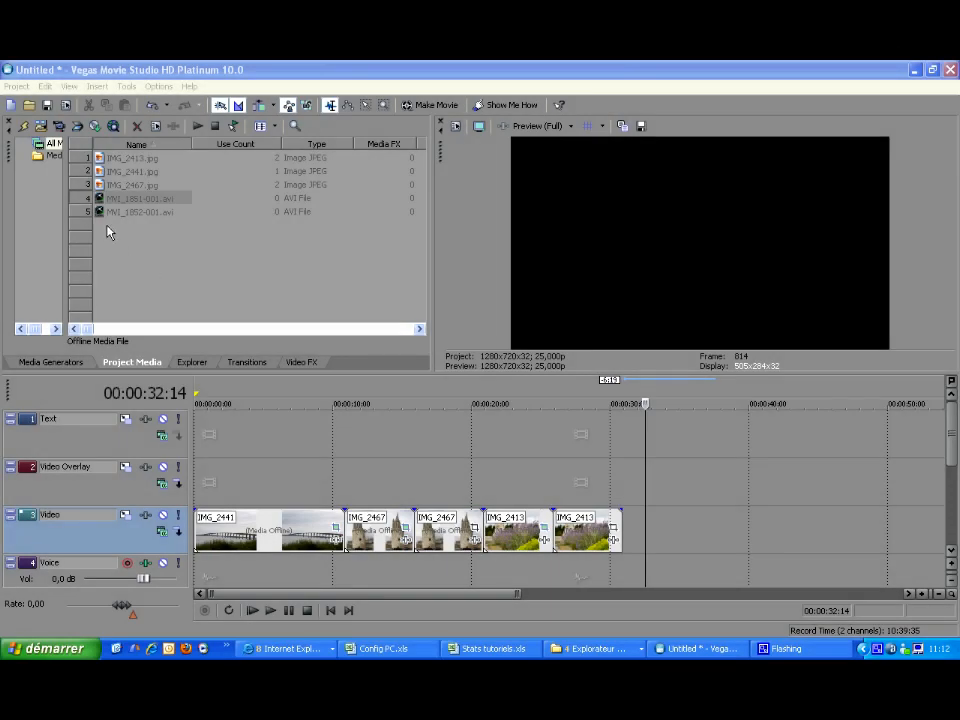
Add a rooftop AVI clip after the photos on the Video track and preview it with Play and Stop
click(140, 198)
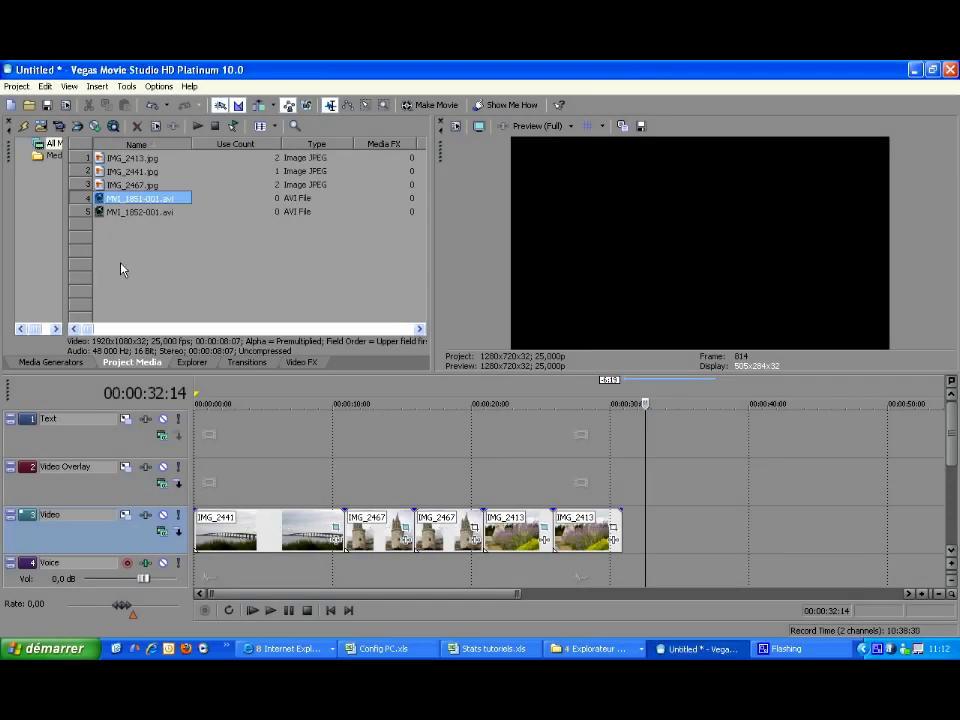
mouse_move(102, 216)
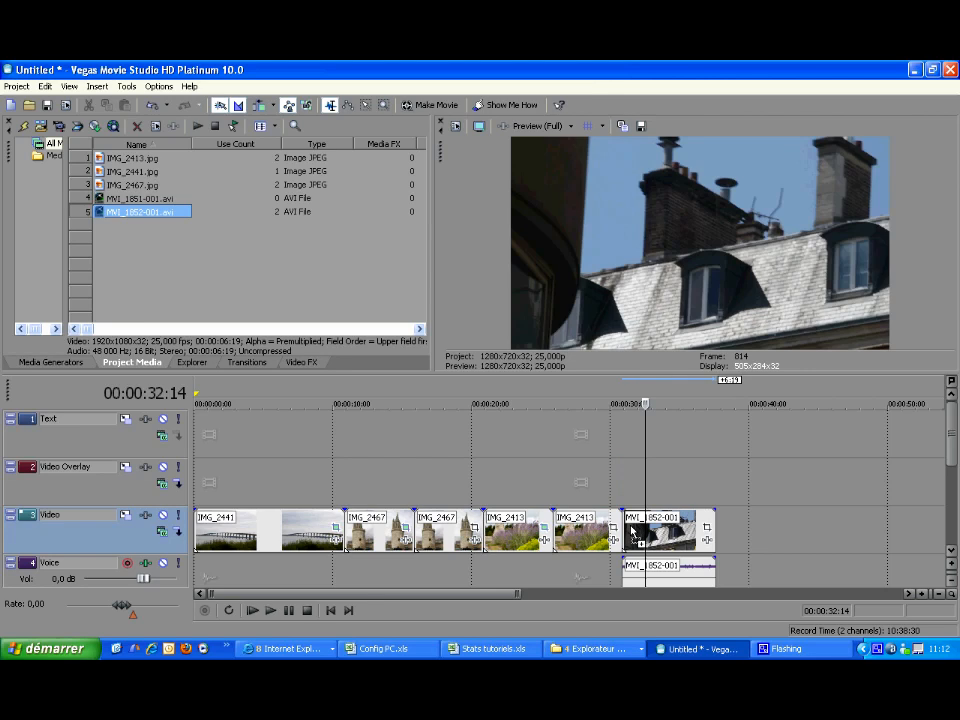
mouse_move(620, 488)
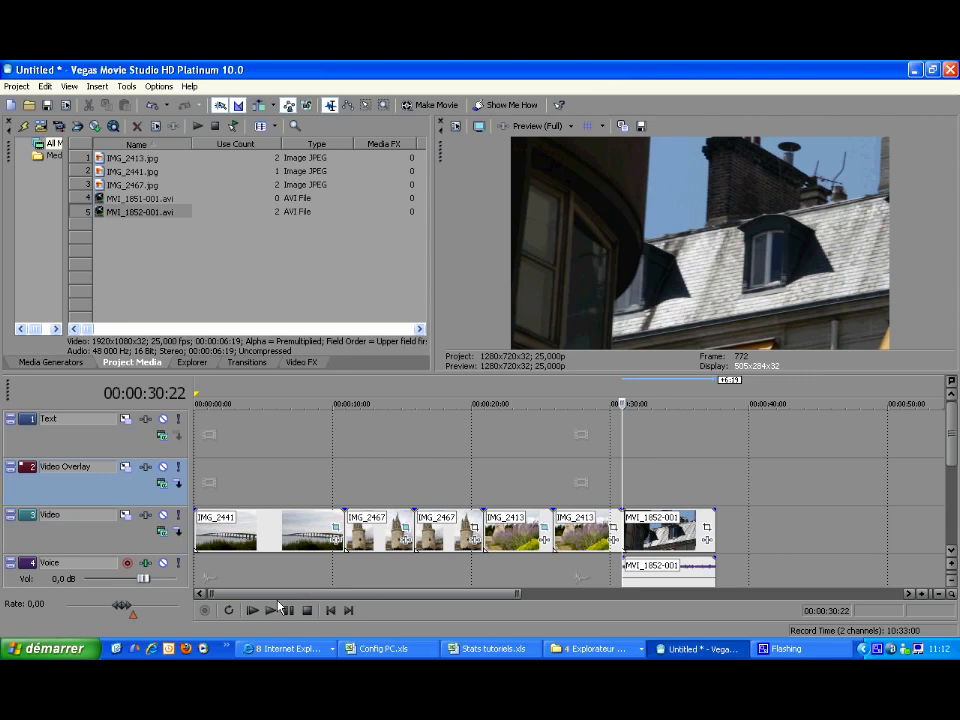
click(252, 610)
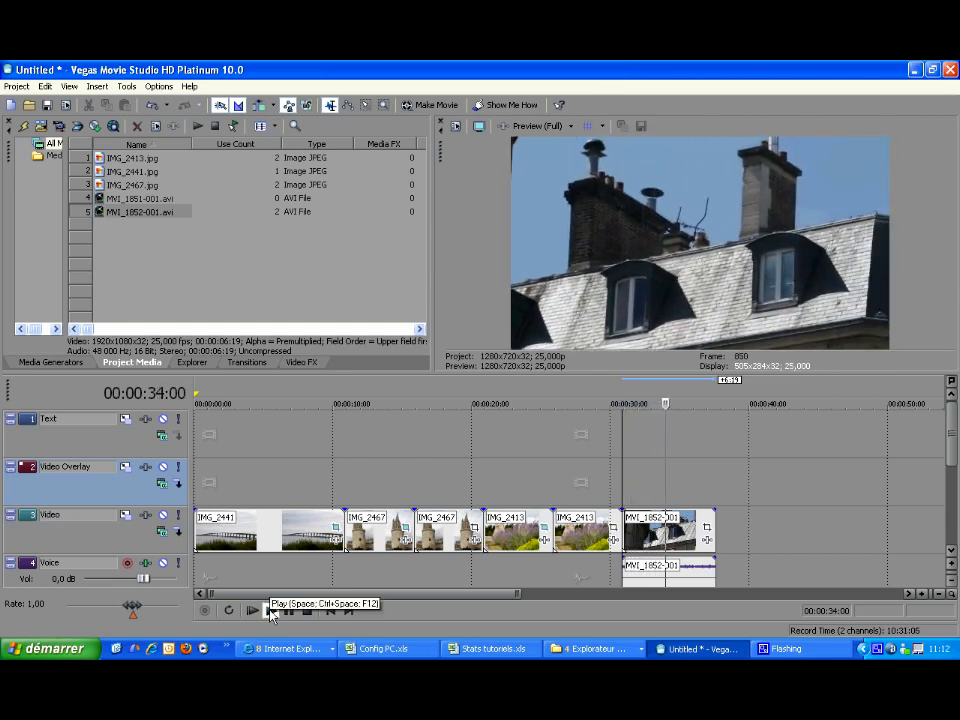
click(252, 610)
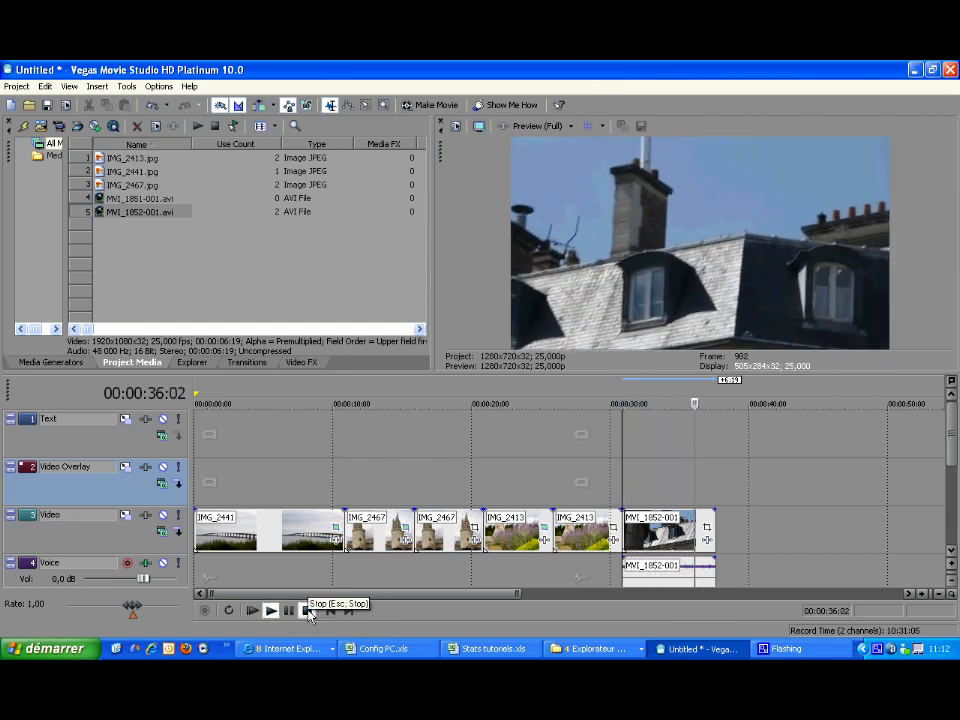
click(304, 610)
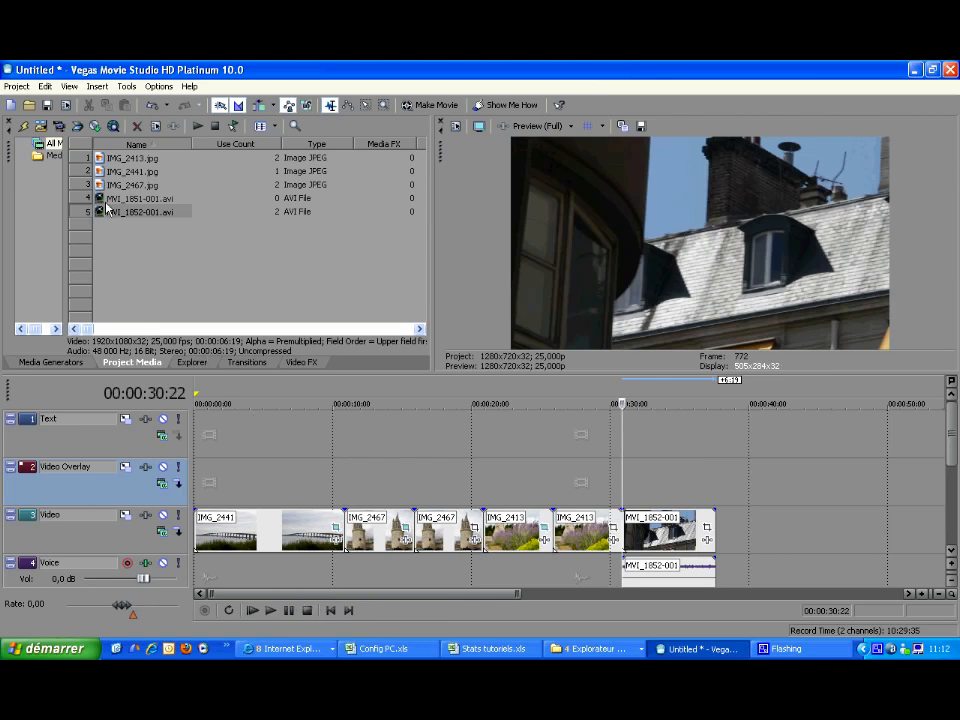
click(140, 198)
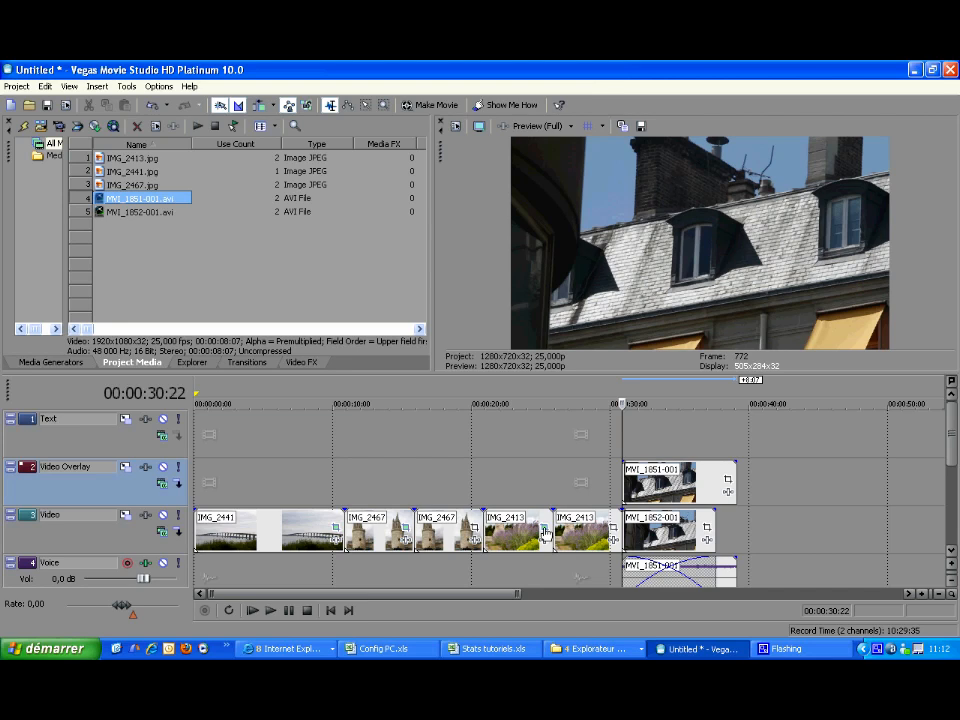
mouse_move(348, 592)
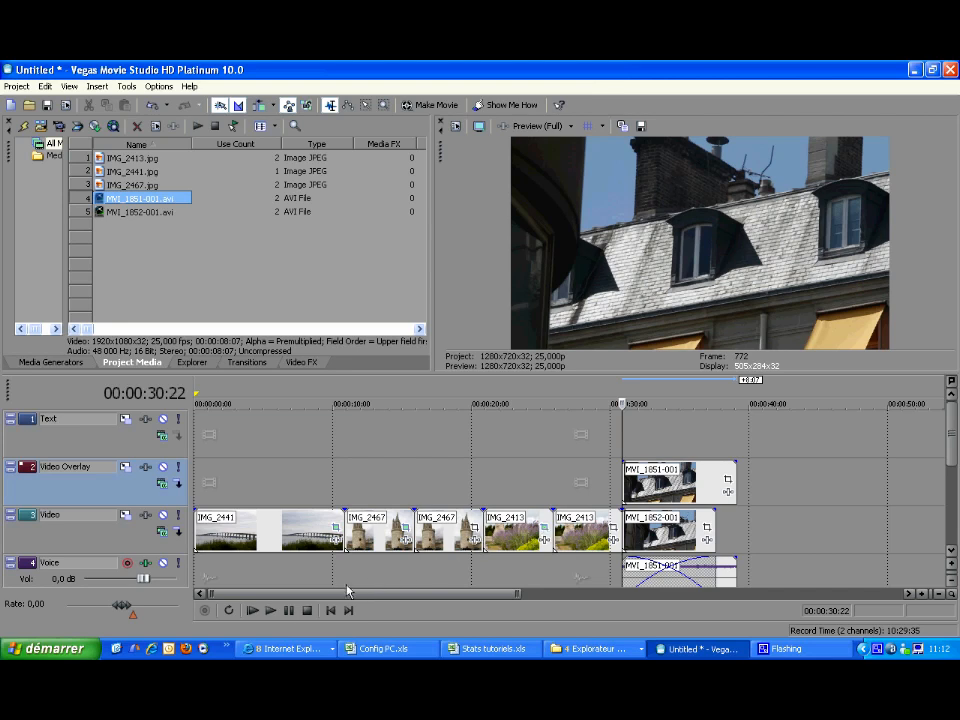
Play back the two stacked rooftop clips on the Video and Video Overlay tracks
click(252, 610)
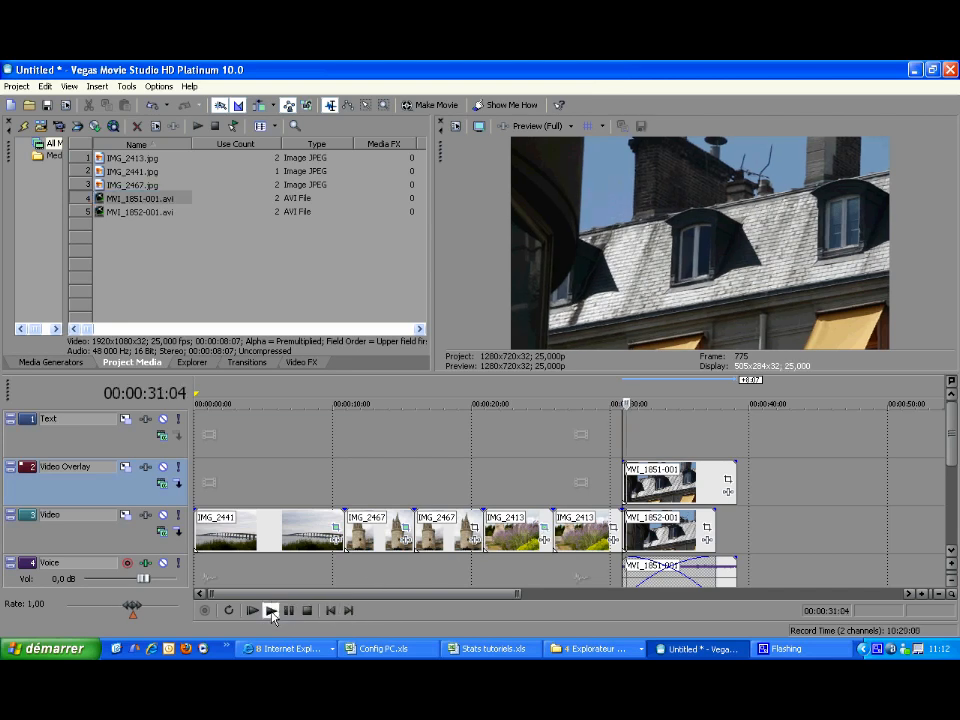
click(252, 610)
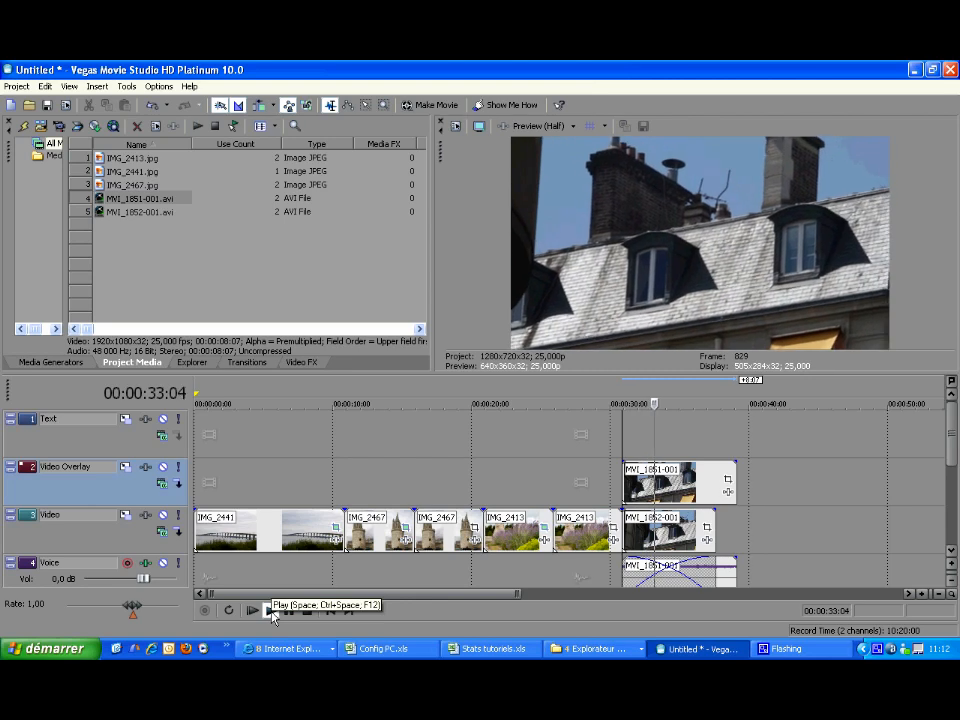
click(252, 610)
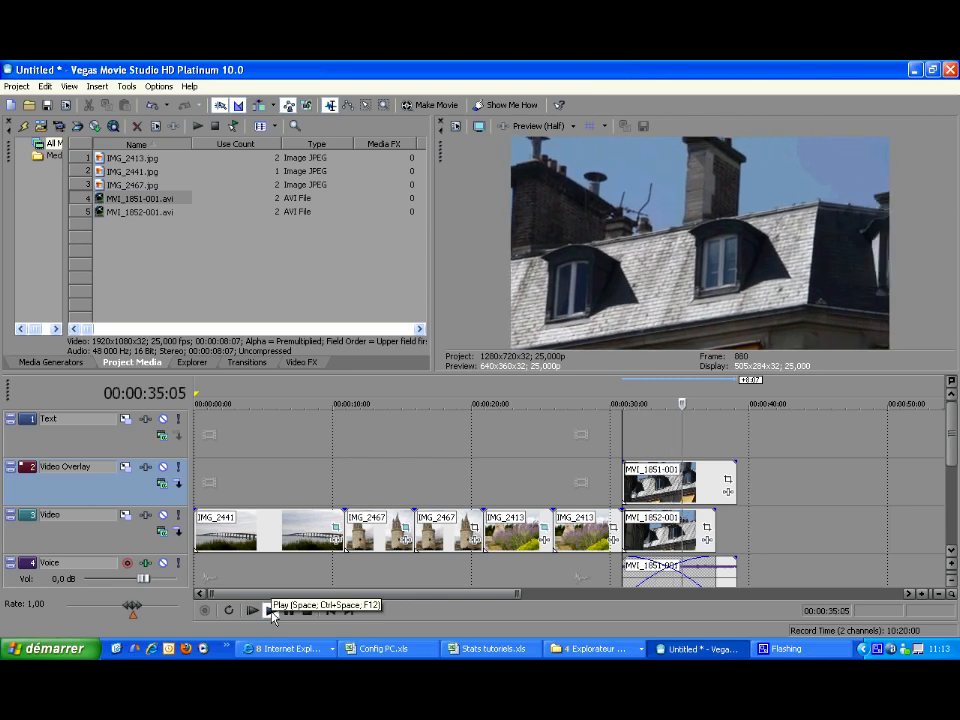
click(270, 610)
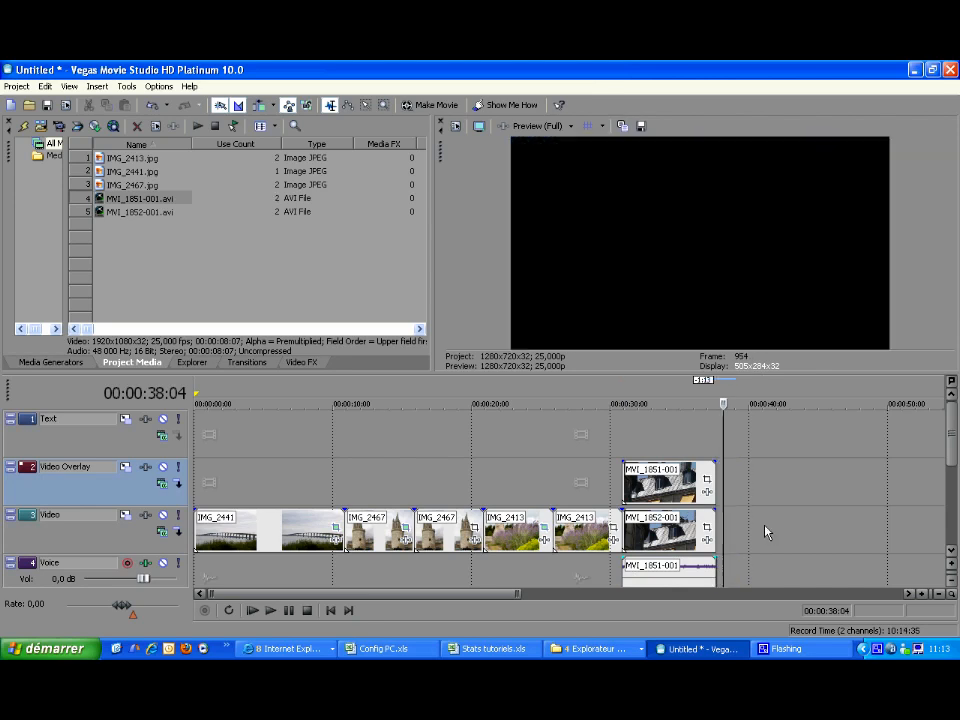
mouse_move(512, 490)
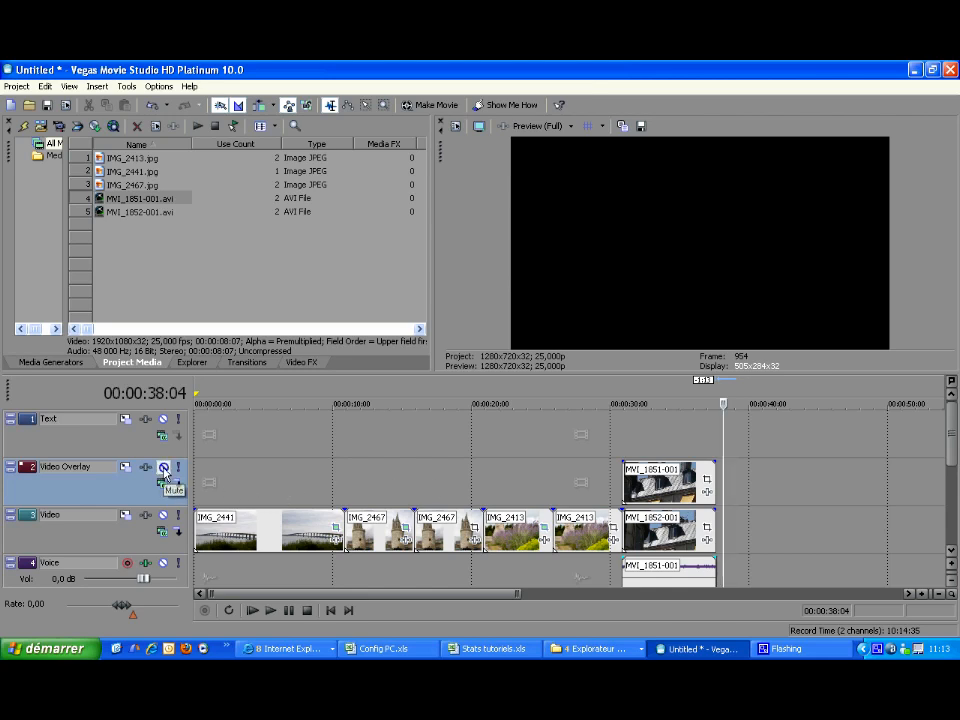
Move the playhead over the stacked MVI clips so the preview shows them
click(164, 468)
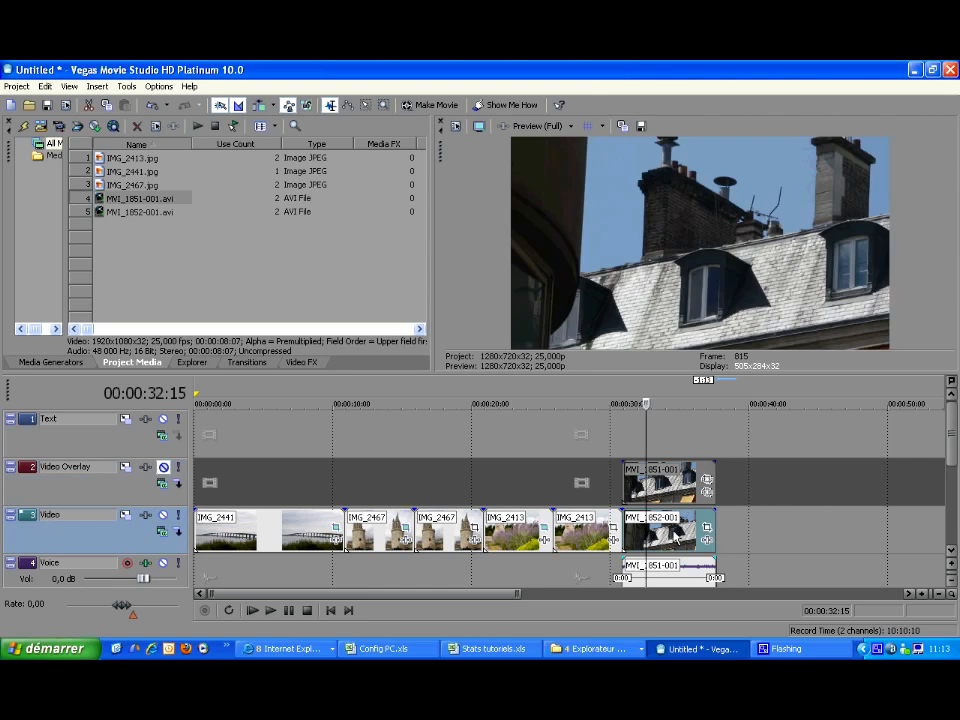
Set the overlay clip's Pan/Crop frame to 3840x2160 with X center 1920, filling only the left half
click(704, 528)
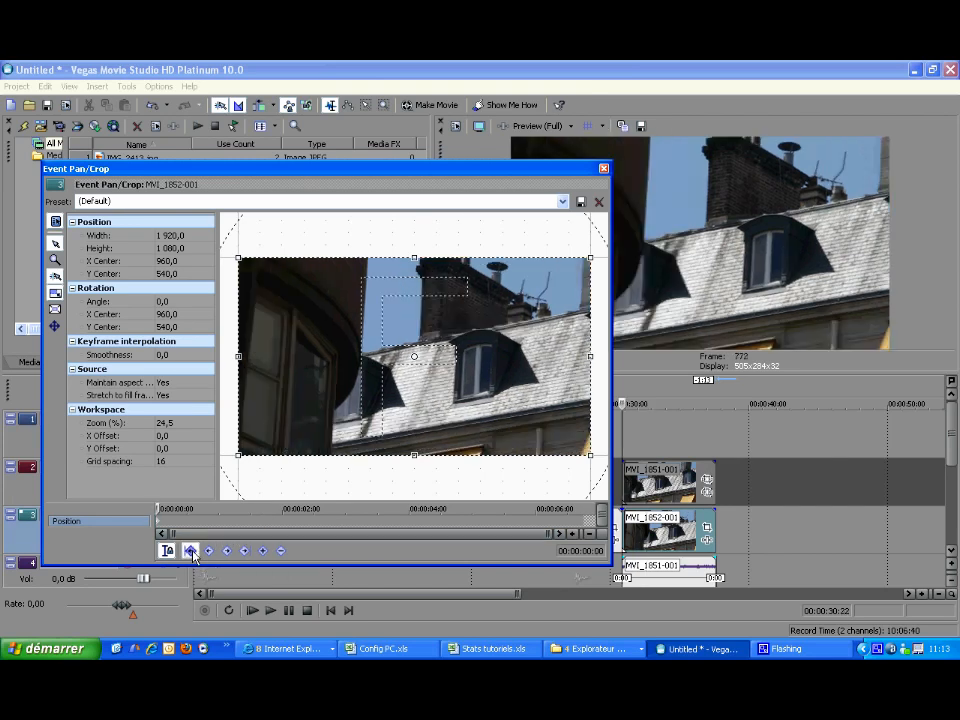
mouse_move(208, 476)
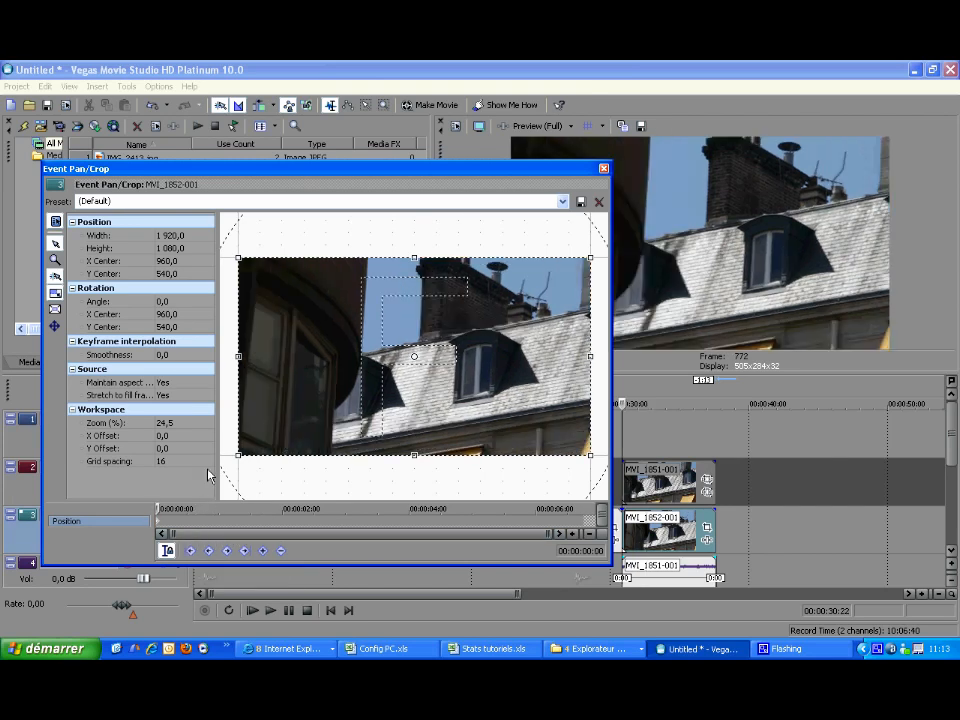
click(104, 422)
text(12,5)
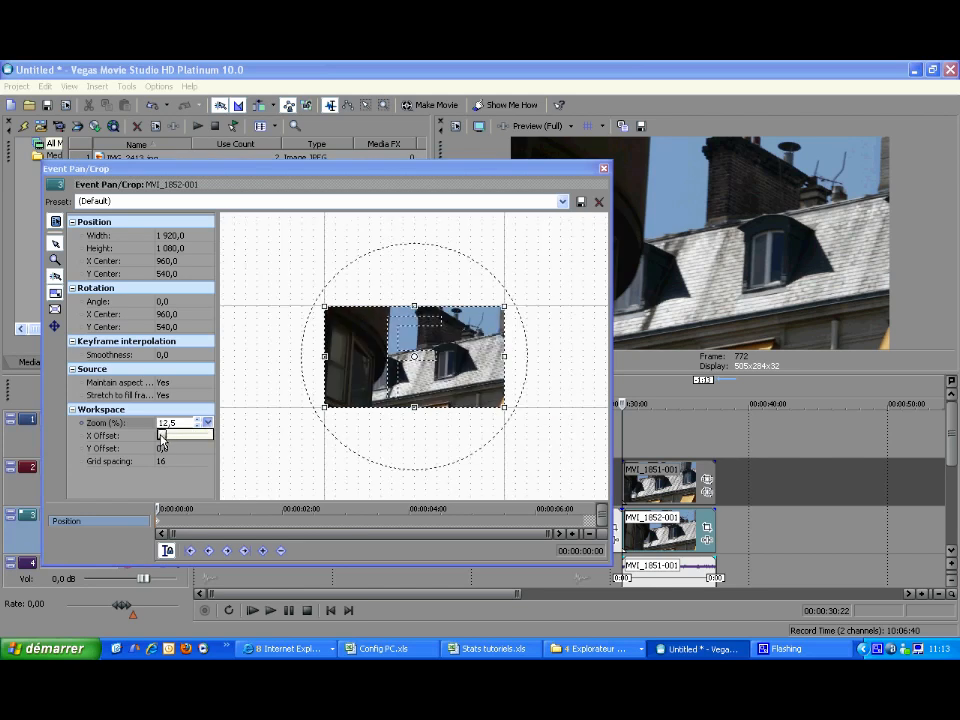
drag(412, 356, 408, 360)
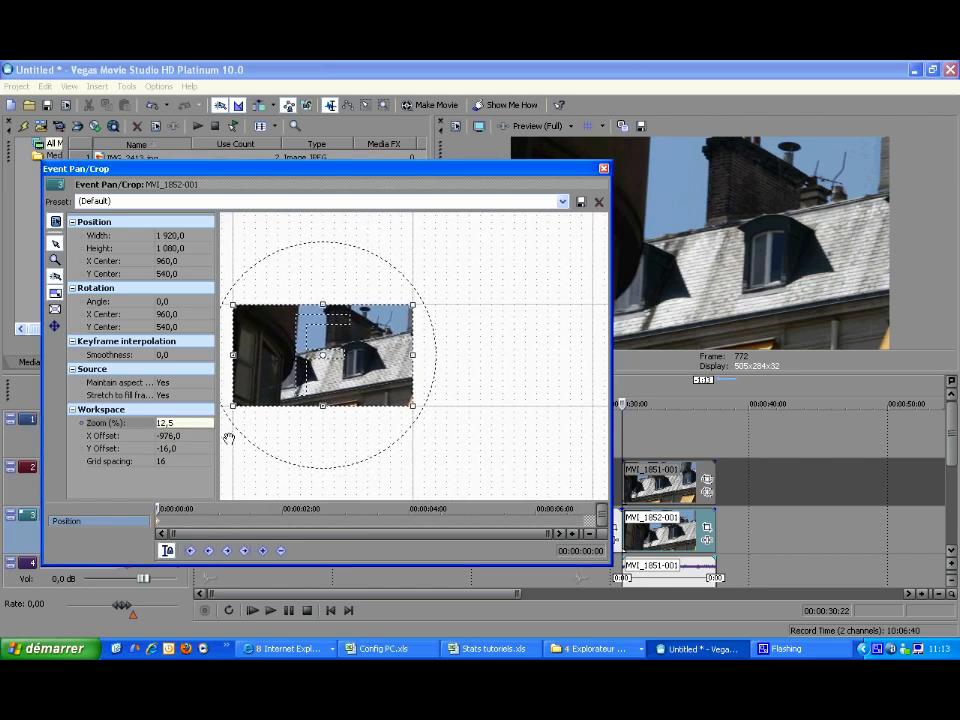
mouse_move(404, 360)
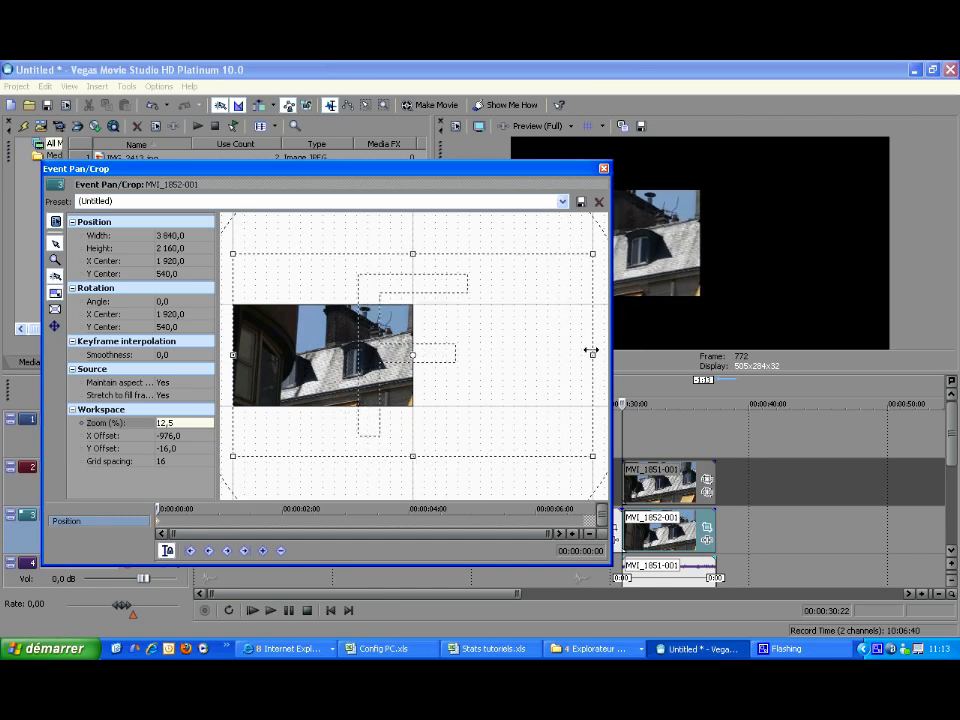
mouse_move(588, 248)
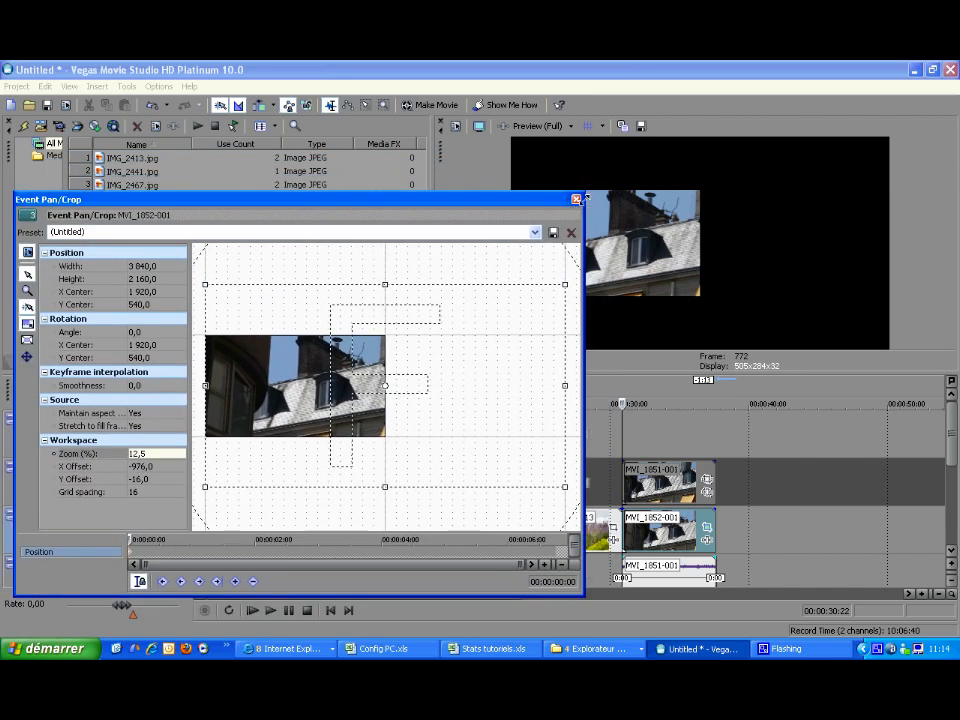
click(572, 232)
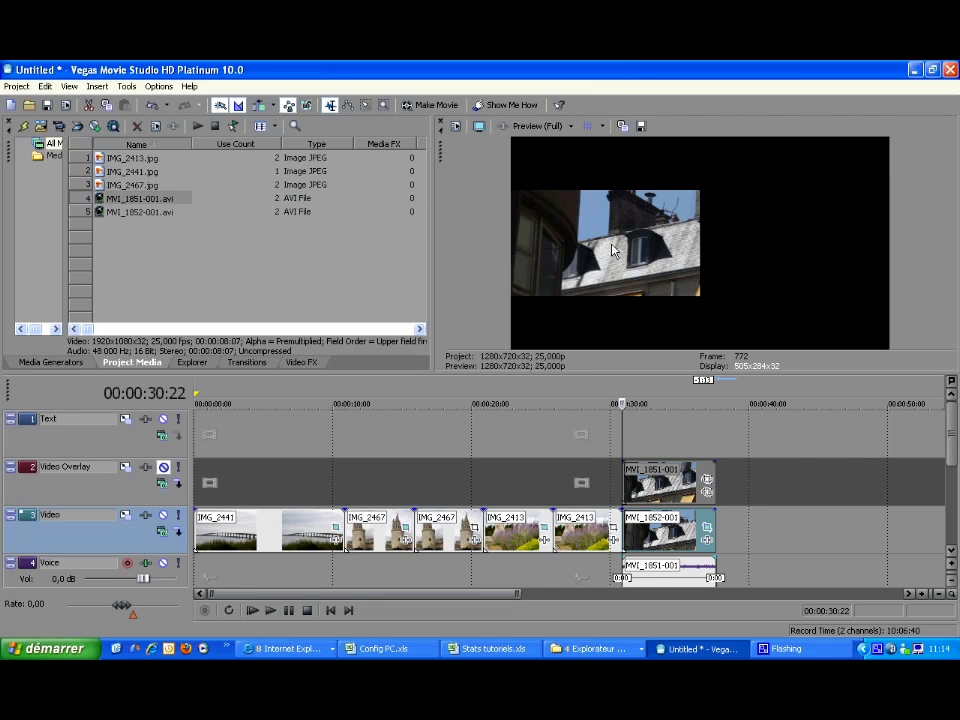
mouse_move(314, 452)
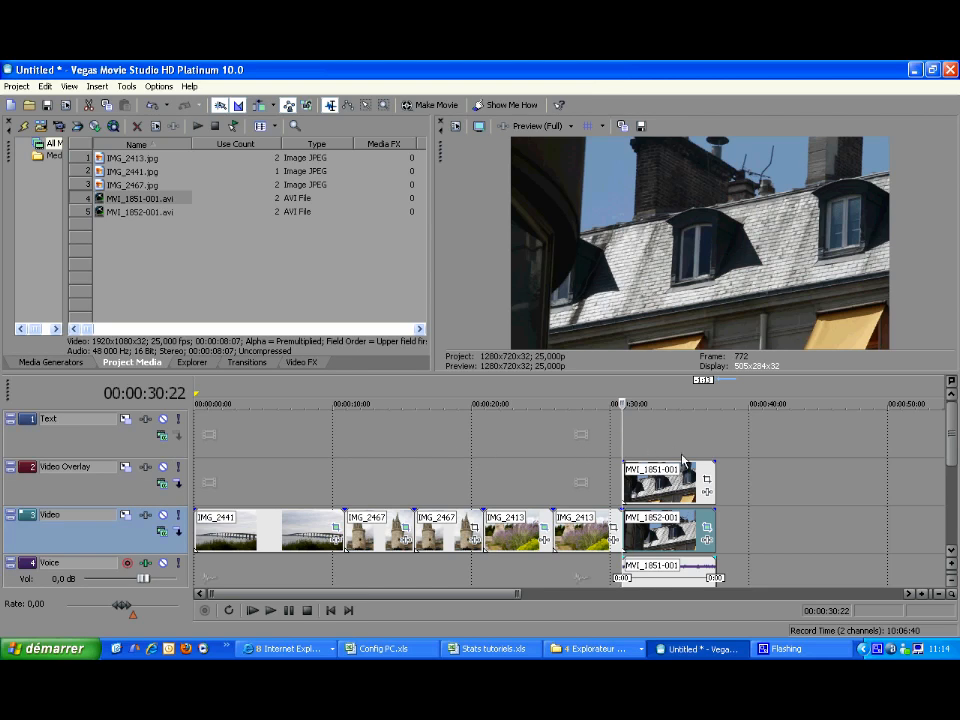
mouse_move(708, 482)
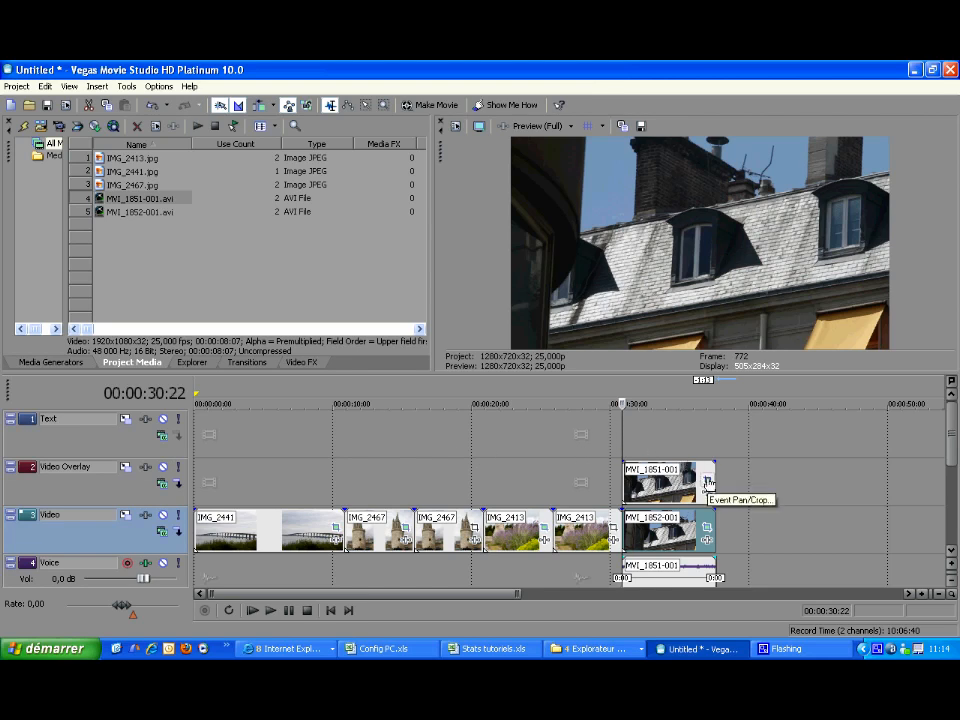
Set the lower clip's Pan/Crop frame to width 3840 with X center 0, placing it on the right
click(708, 480)
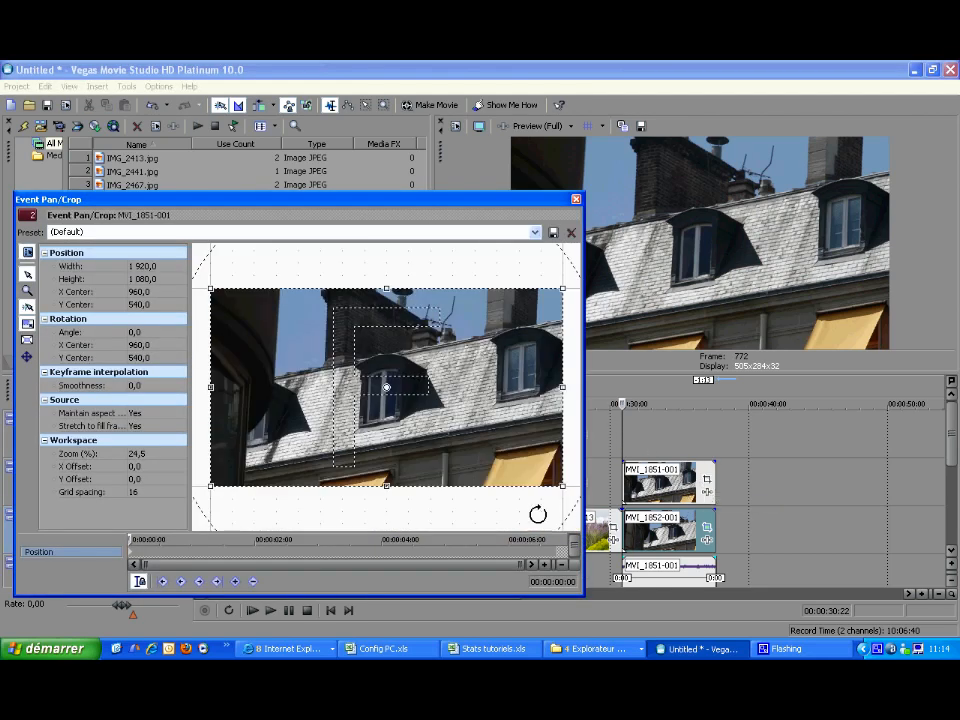
mouse_move(184, 470)
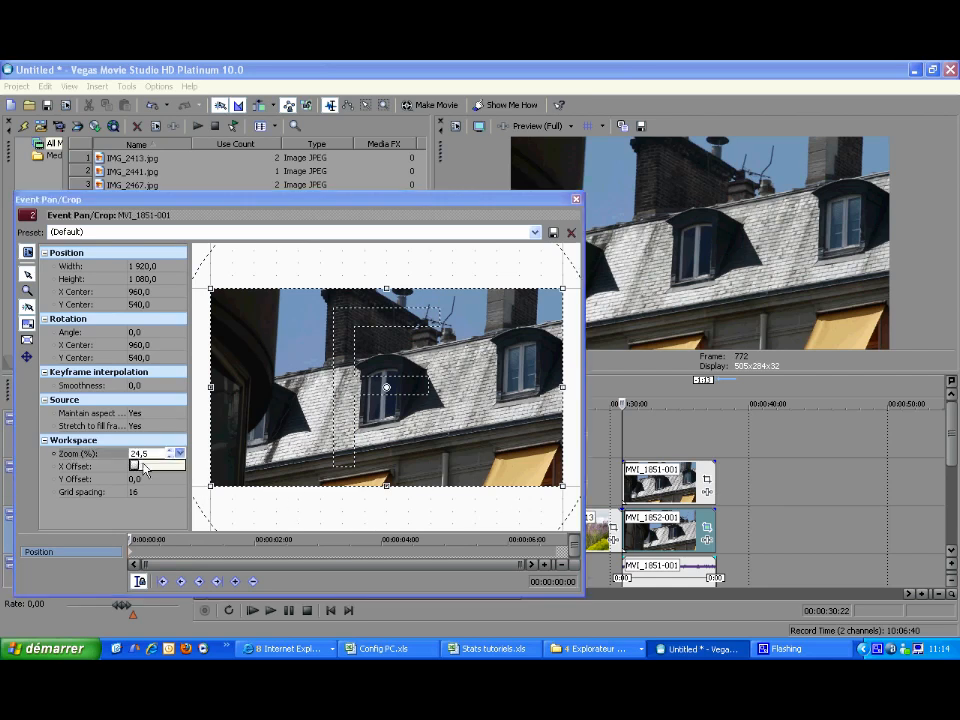
click(180, 456)
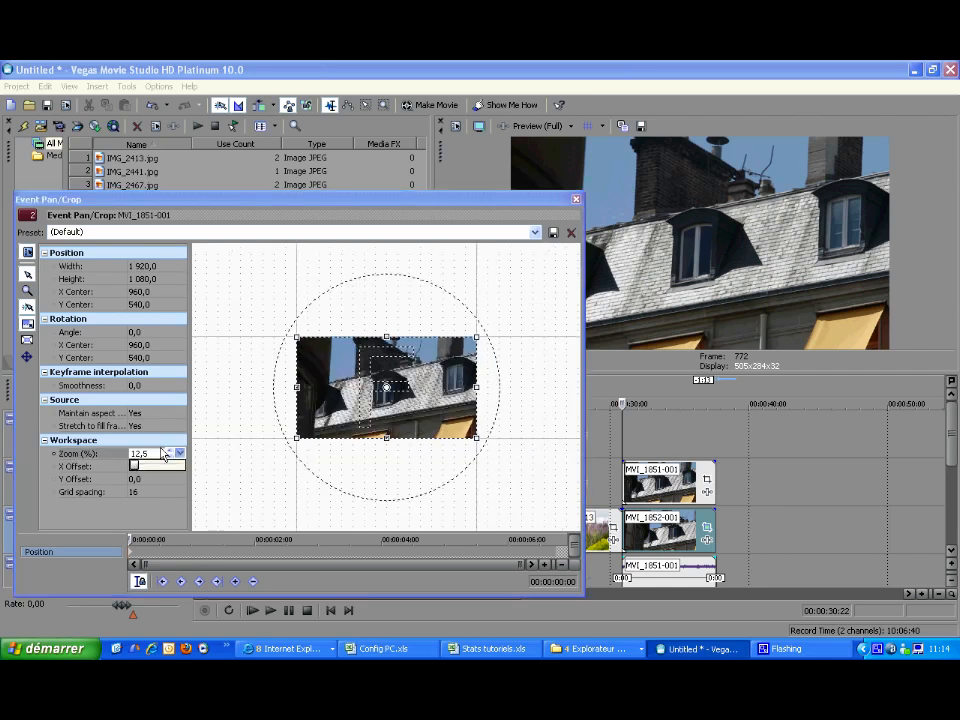
drag(384, 388, 470, 390)
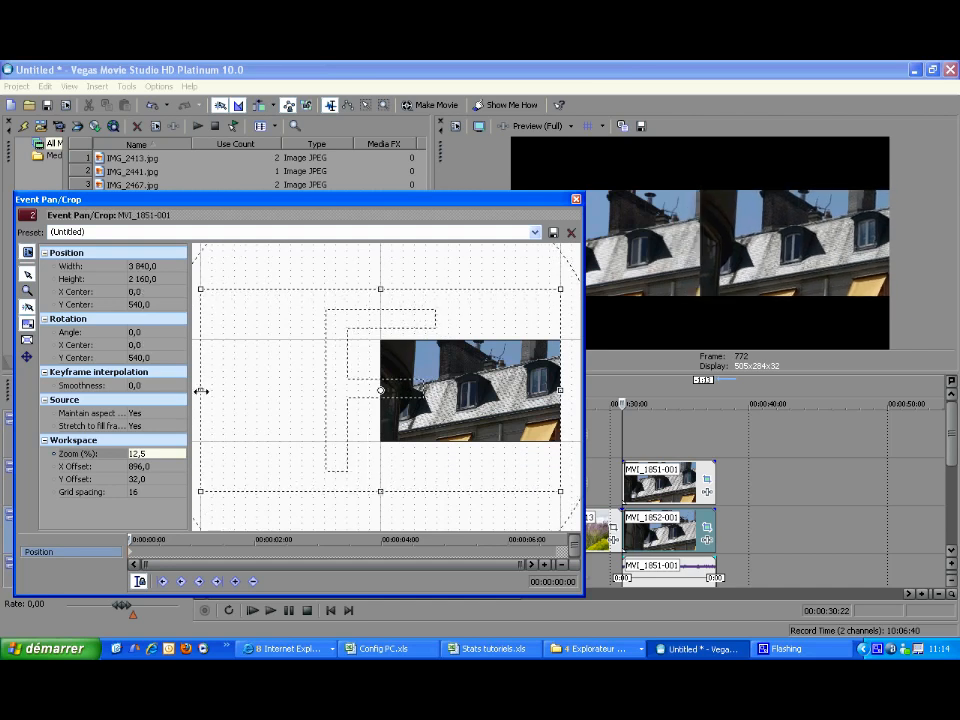
mouse_move(524, 268)
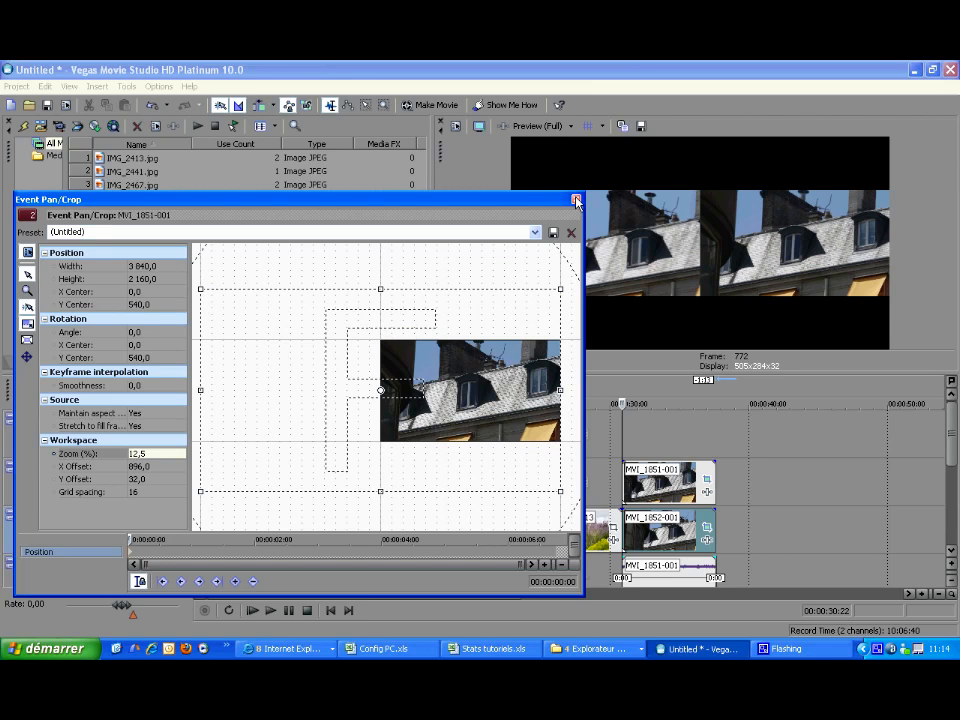
click(576, 200)
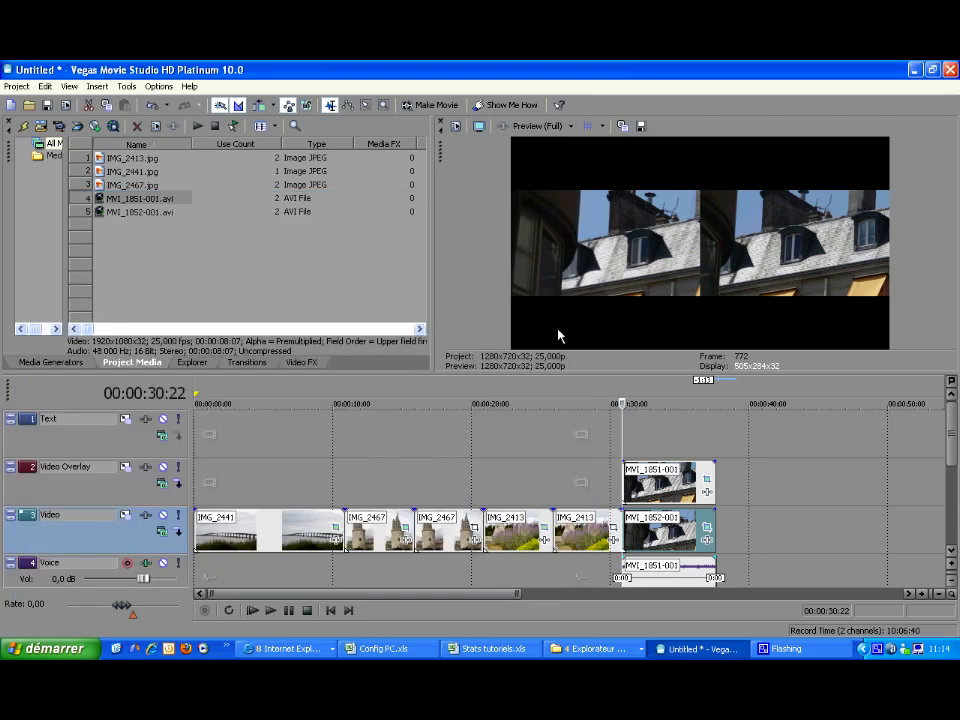
mouse_move(314, 550)
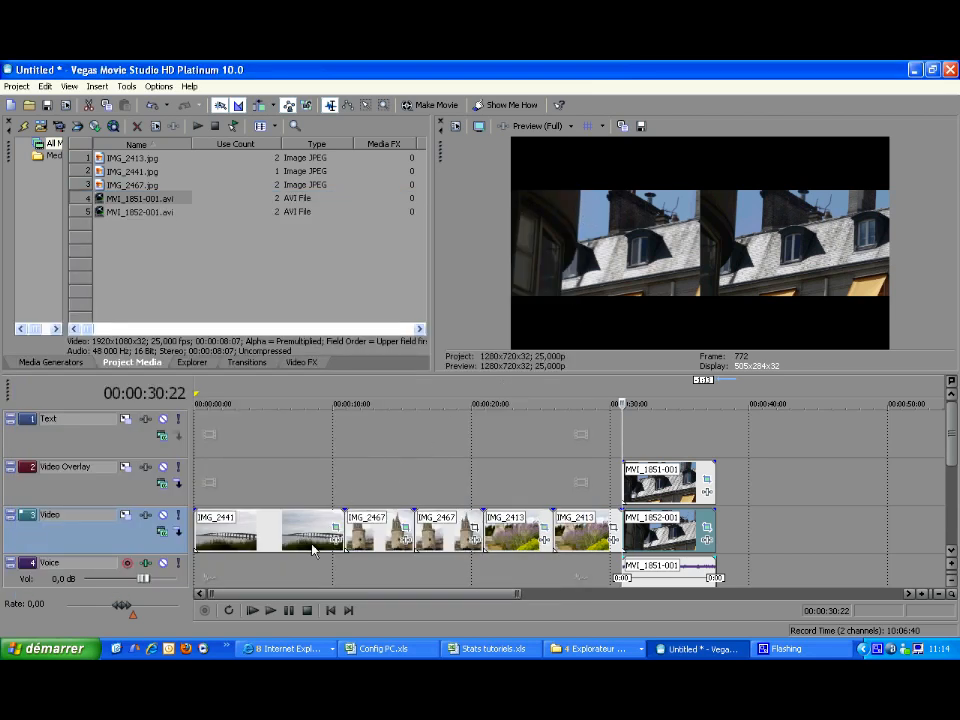
Play the project to preview both building clips side by side in the 16:9 frame
click(252, 610)
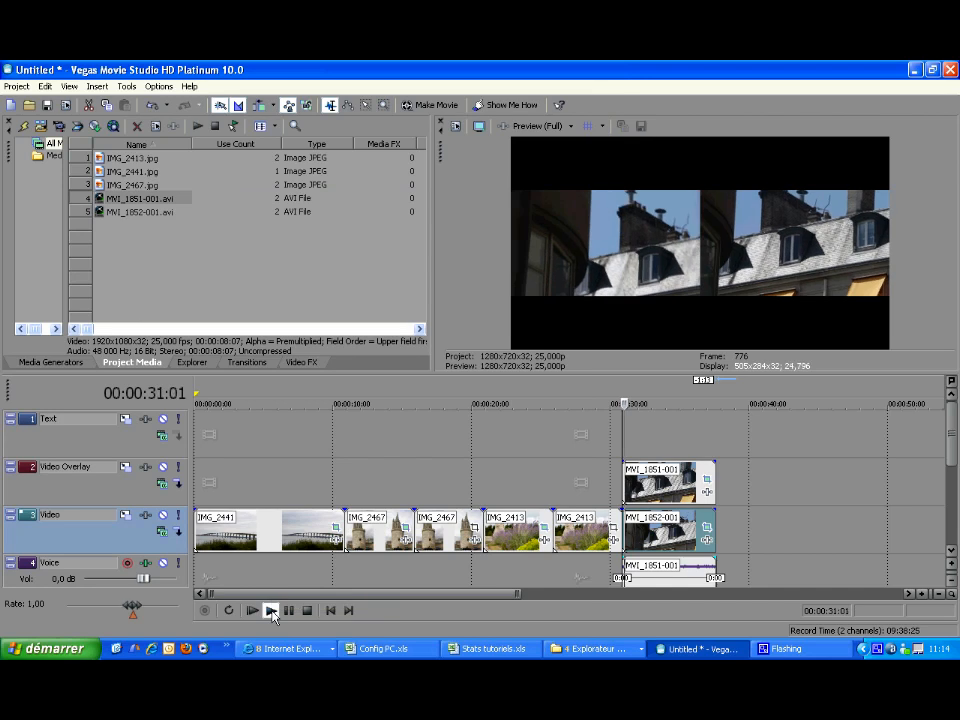
click(252, 610)
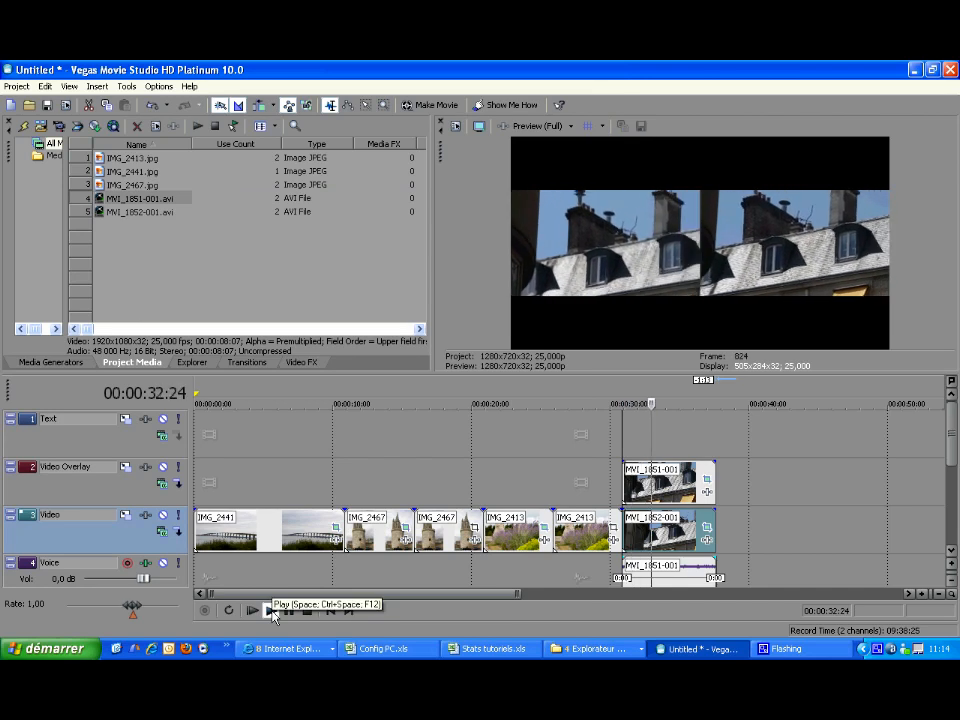
click(252, 610)
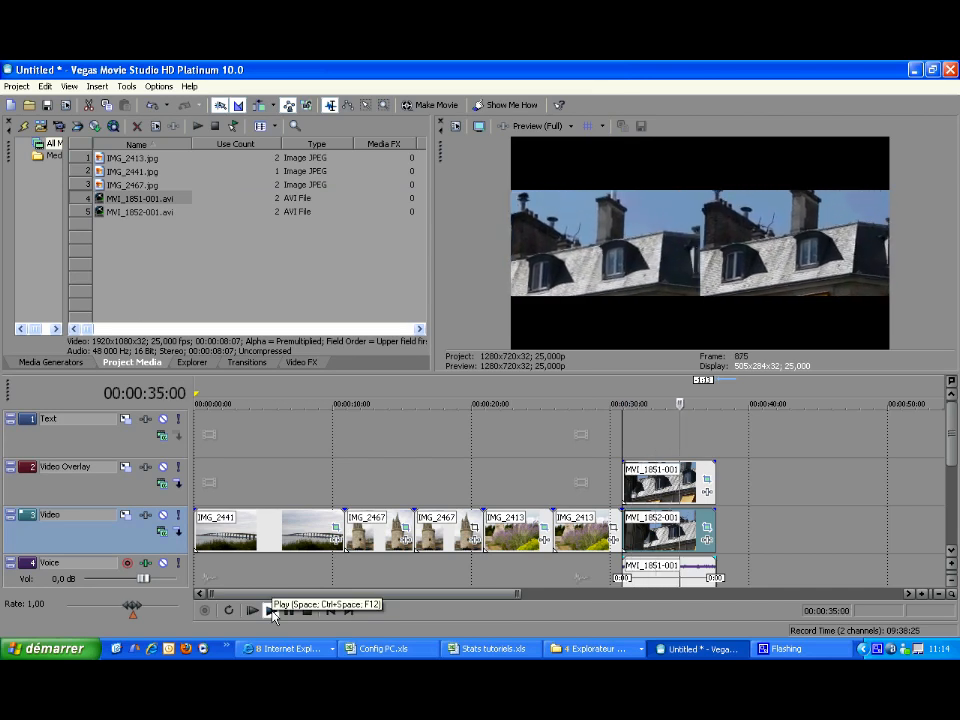
click(252, 610)
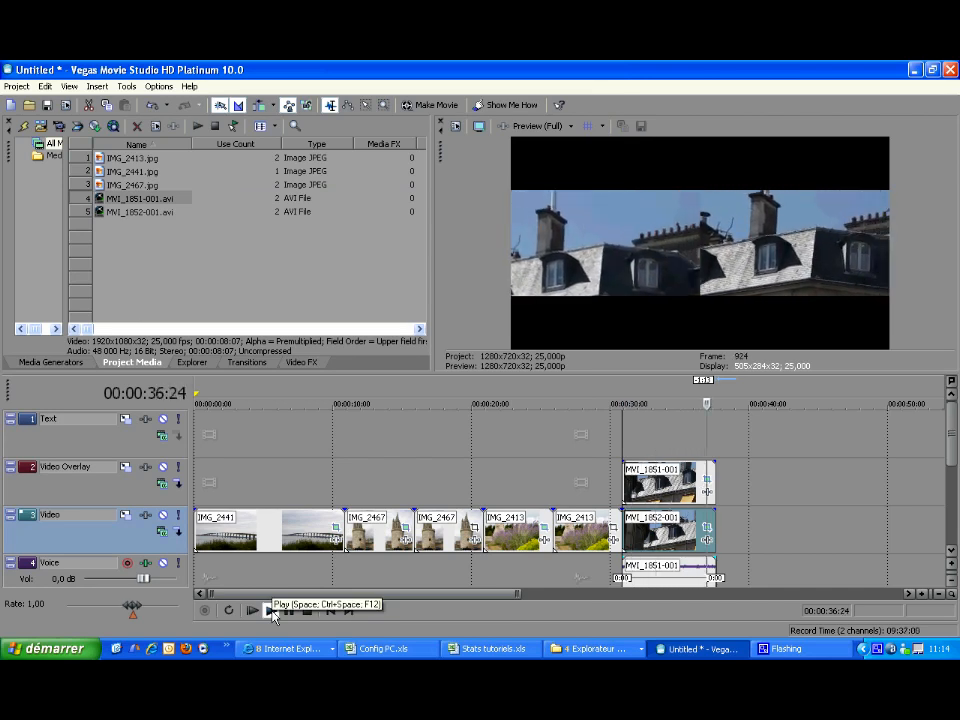